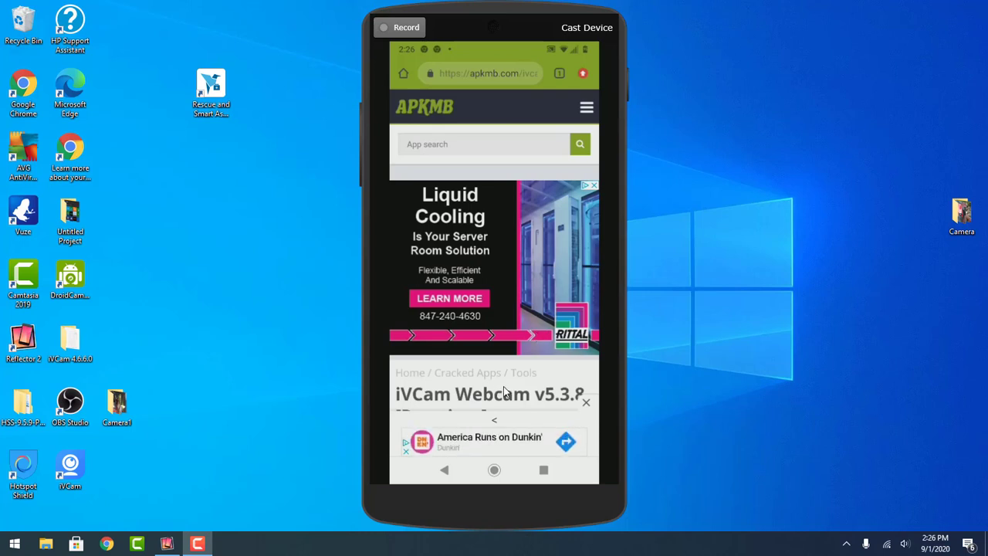
Step: Pull down the notification shade to show the sexpertwe.club spam Chrome alerts
scroll(down, 3)
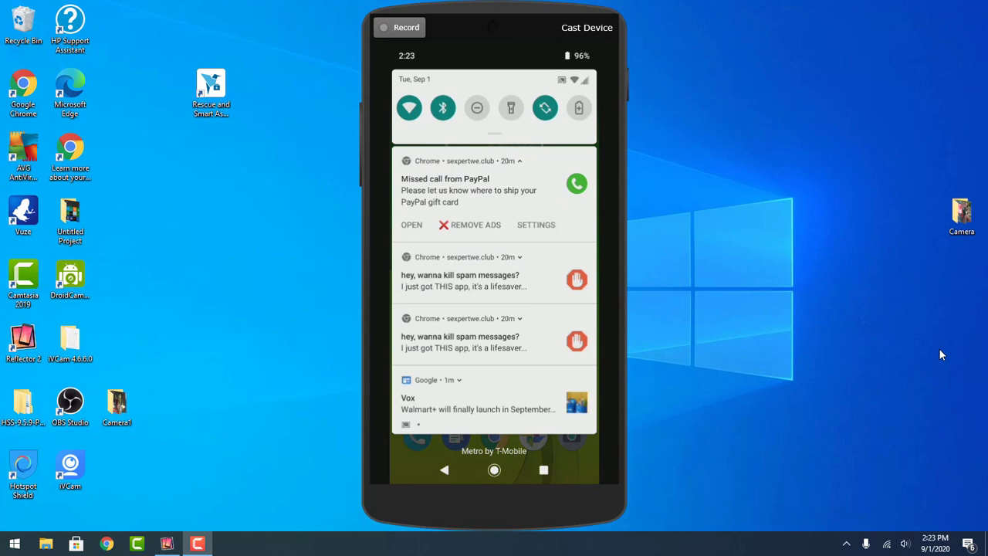
Step: Scroll through the spam site notifications, then close the shade back to the APKMB iVCam page
scroll(down, 3)
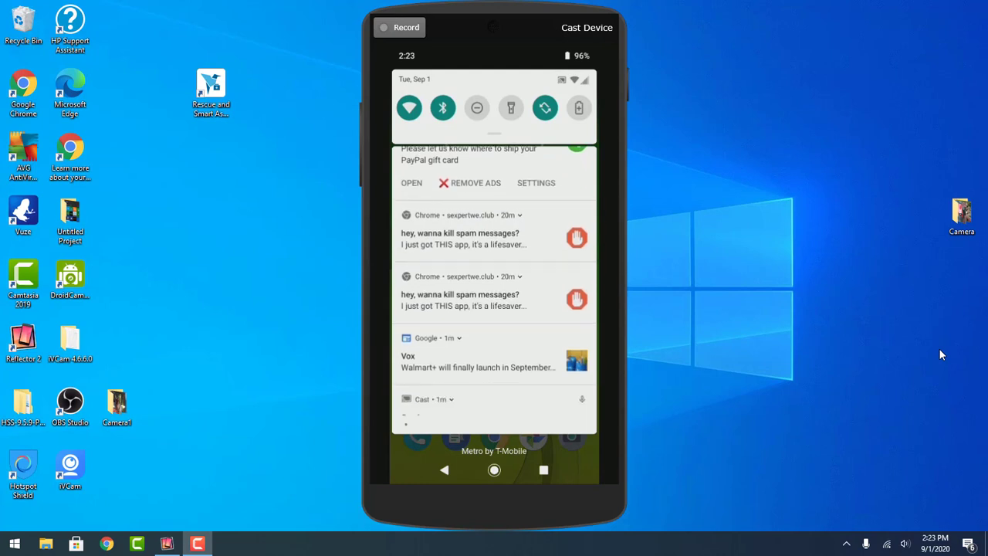
scroll(down, 3)
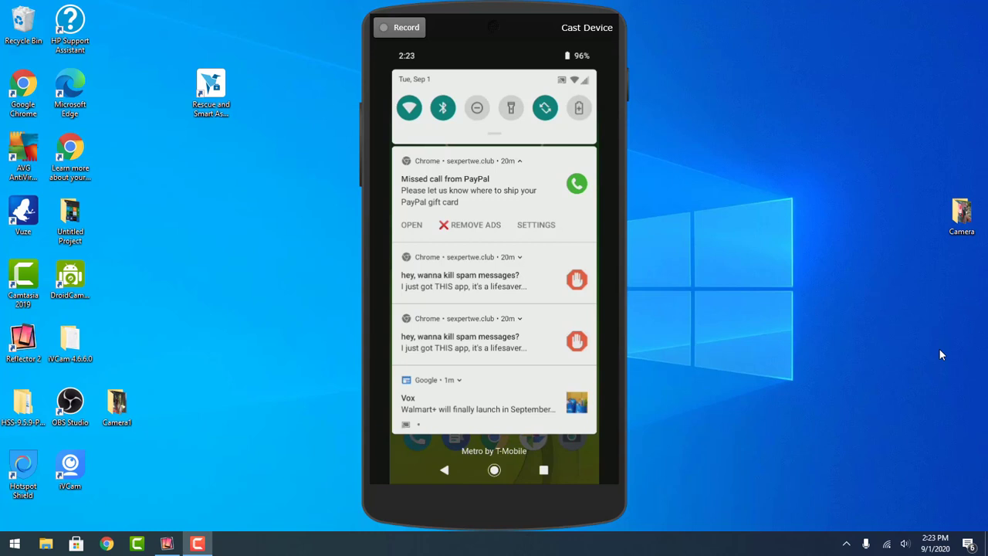
scroll(down, 3)
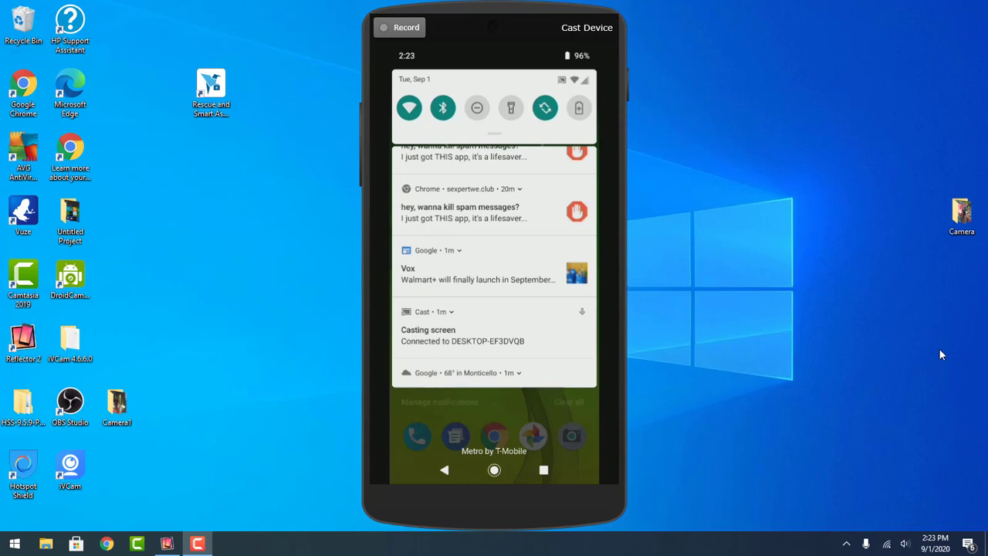
click(494, 469)
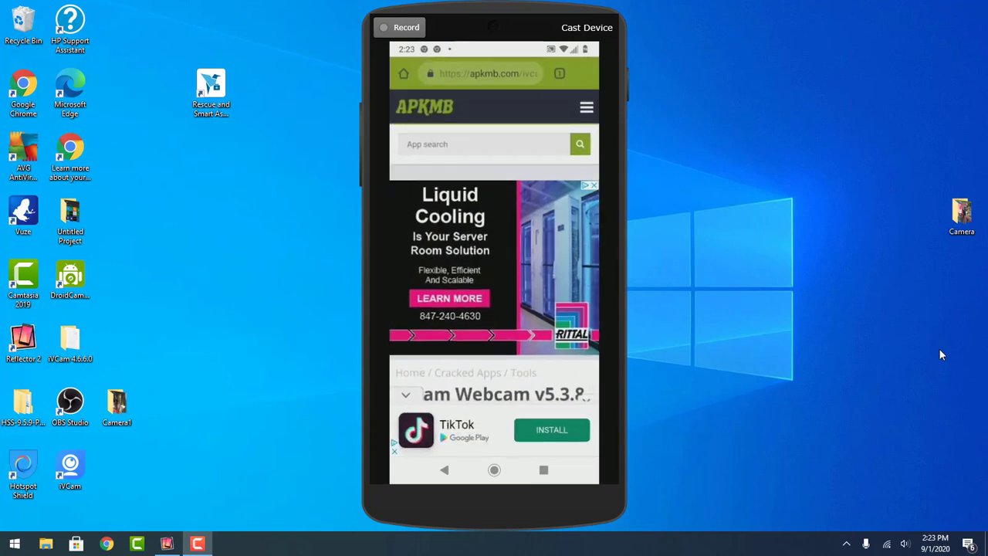
Step: Re-download the iVCam Webcam APK from APKMB and open it to the install prompt
scroll(down, 3)
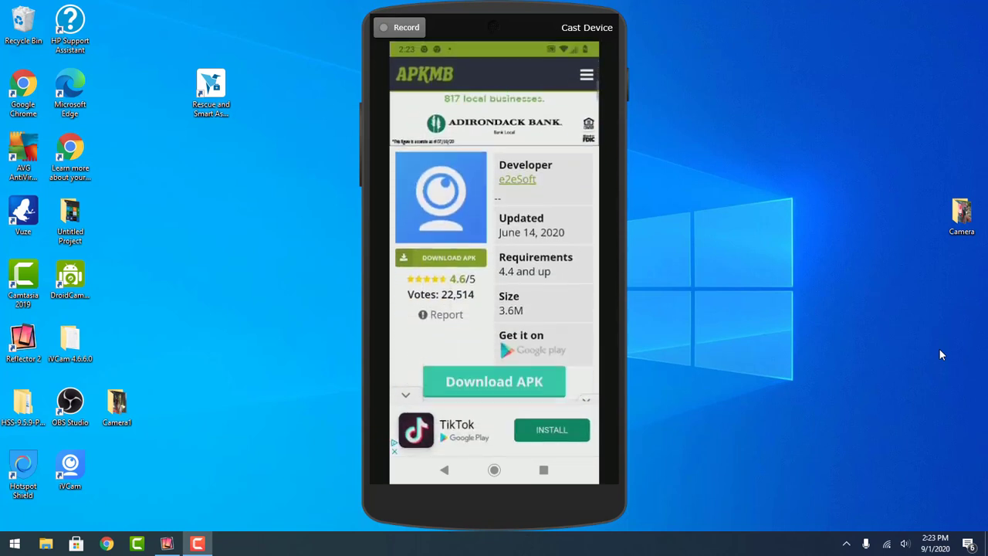
scroll(down, 3)
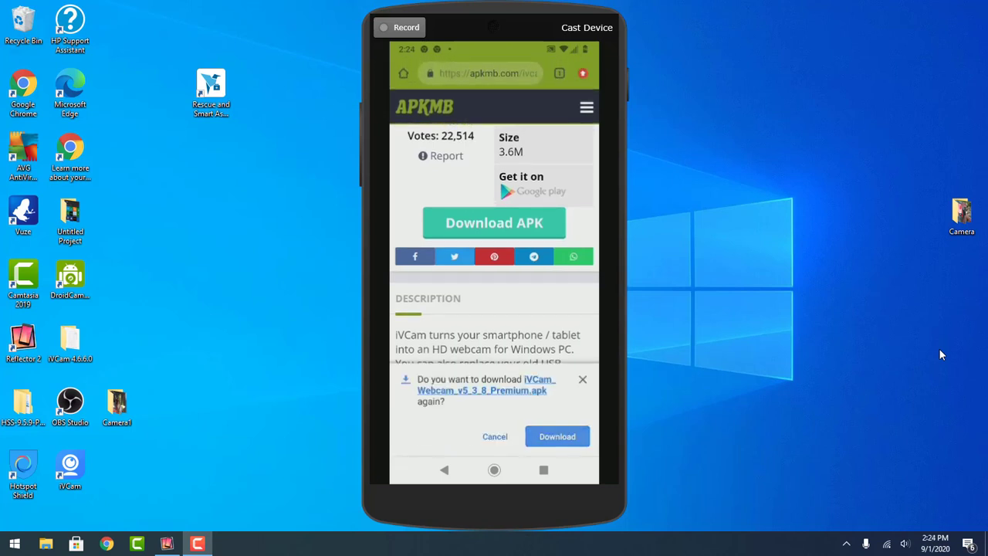
click(557, 436)
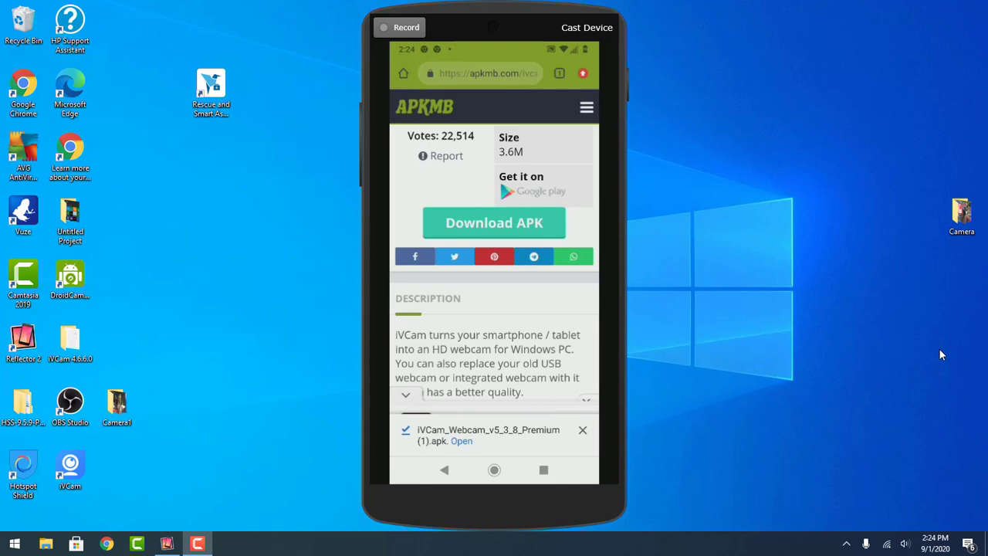
click(461, 441)
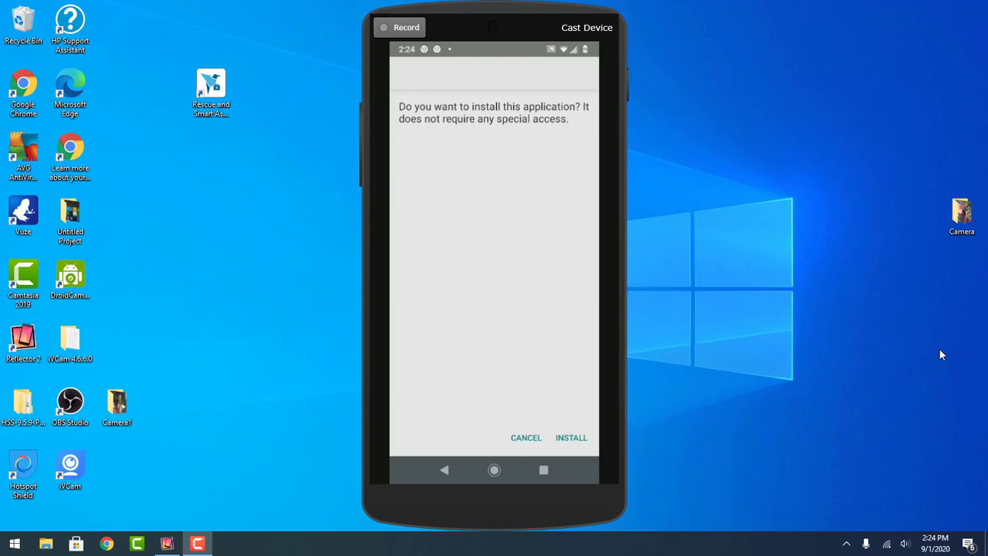
mouse_move(471, 130)
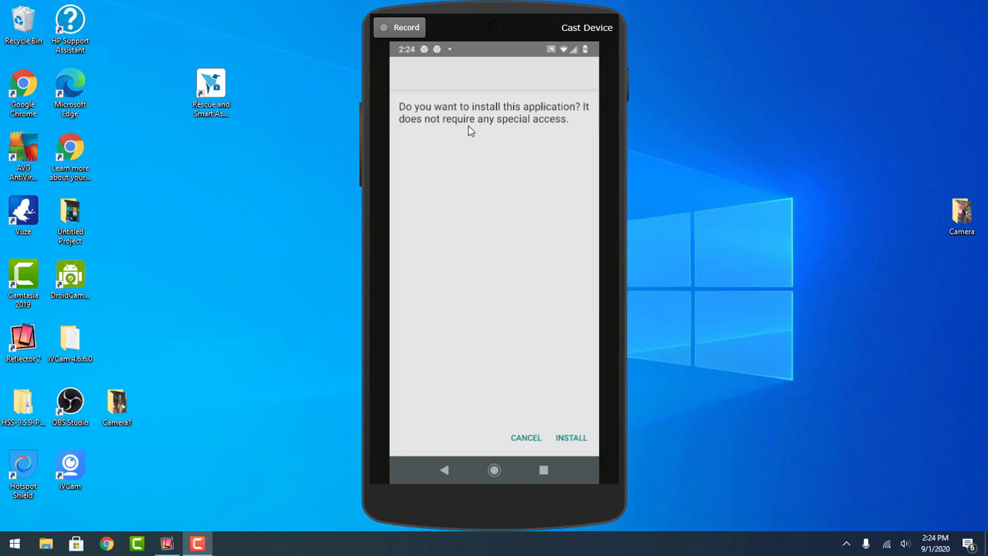
mouse_move(417, 72)
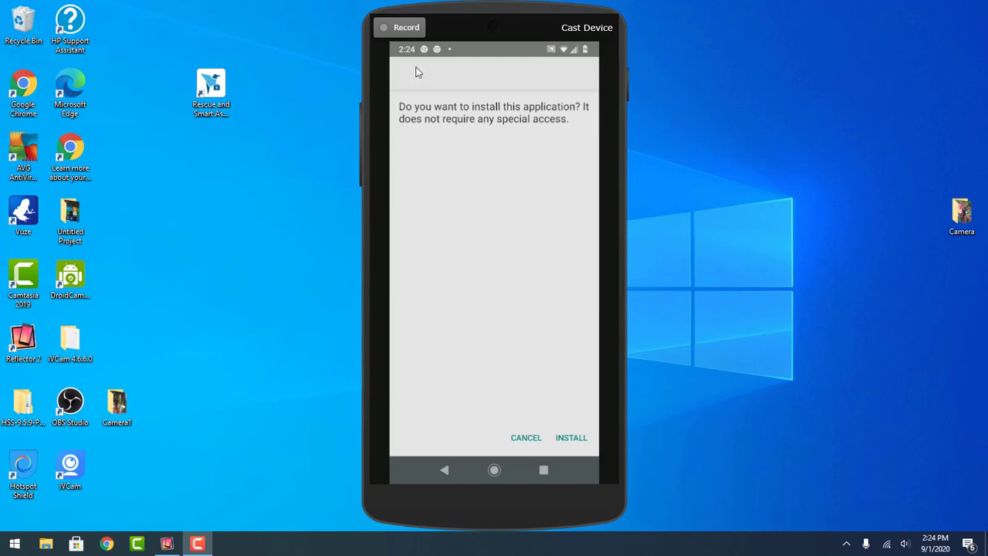
mouse_move(691, 322)
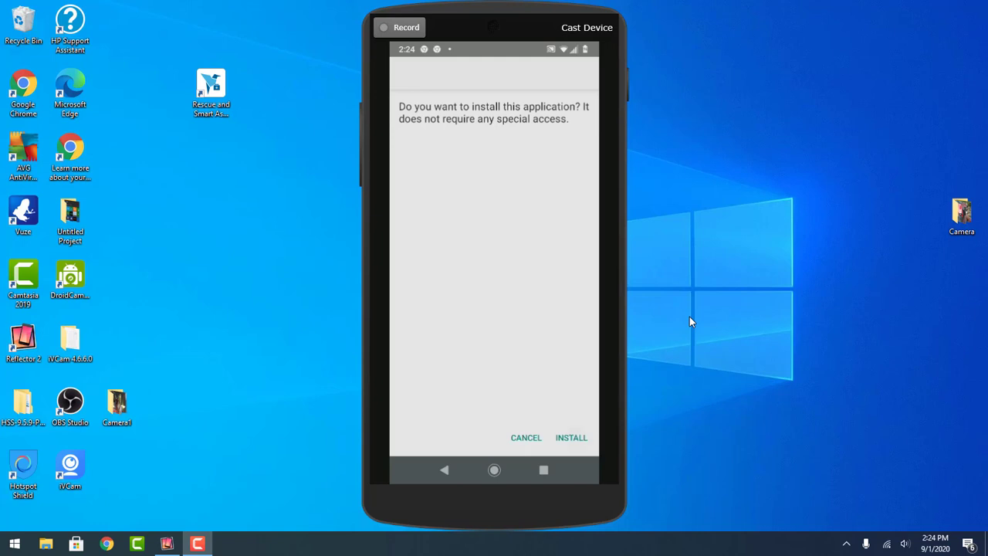
Step: Install and launch iVCam, then dismiss its 'unavailable in your country' error
click(572, 437)
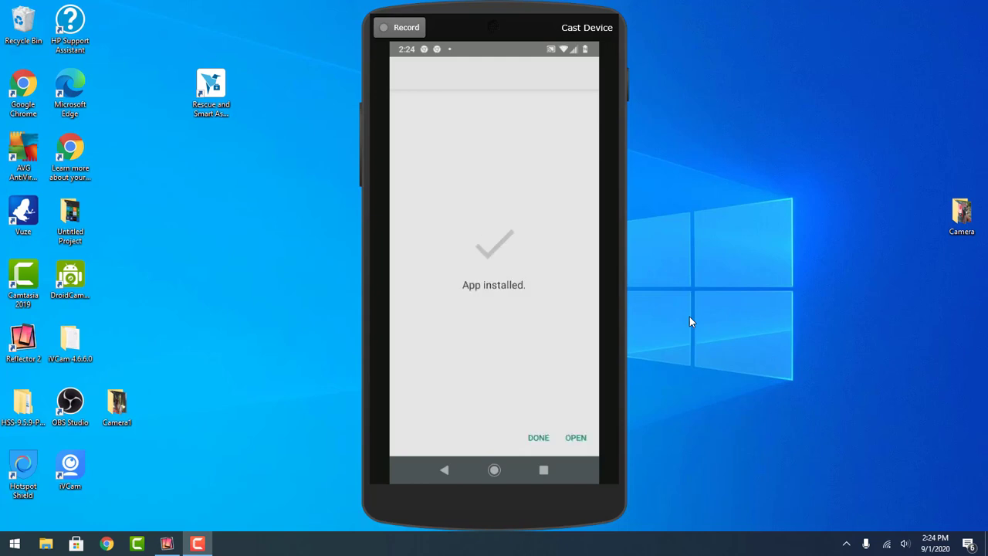
click(538, 437)
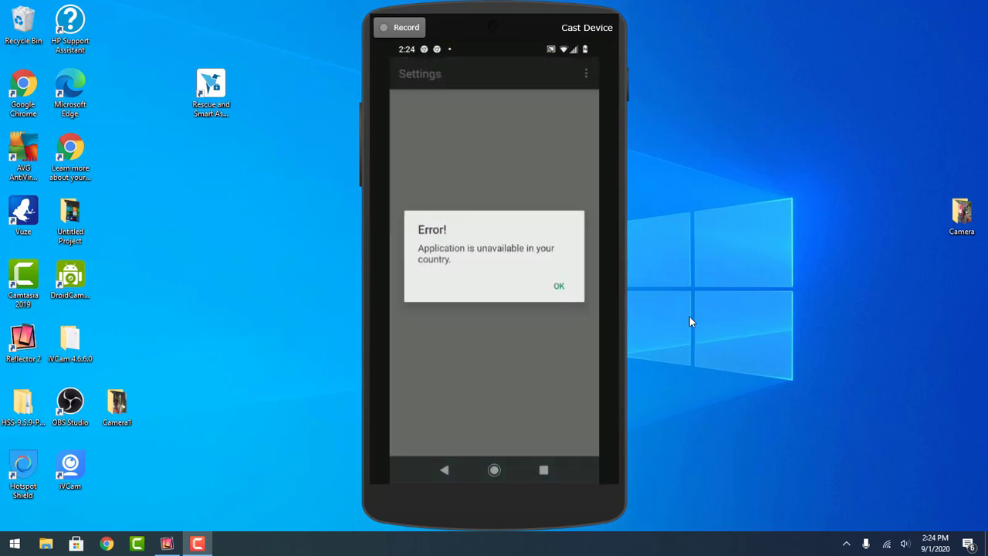
click(559, 286)
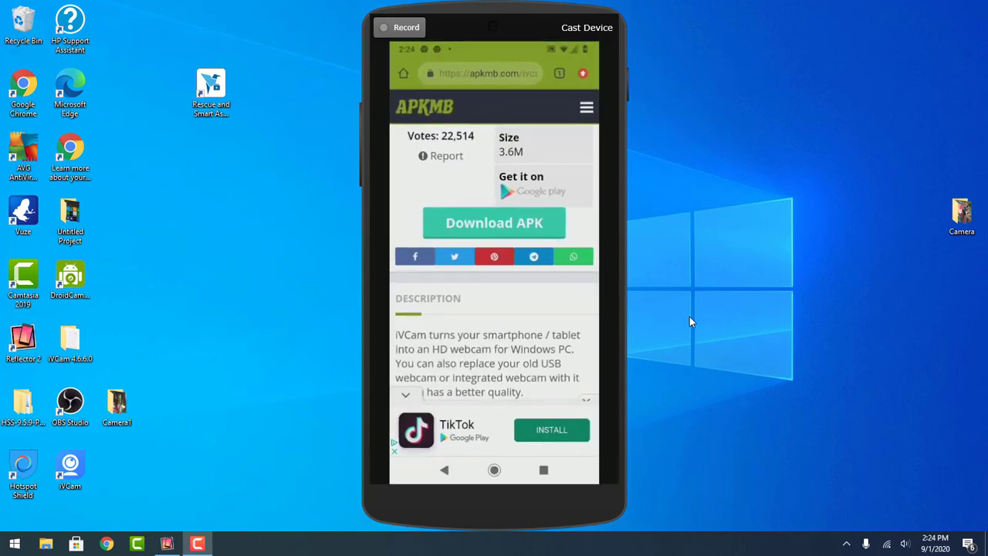
Step: Leave the APKMB page in Chrome and bring up the Android app drawer
click(494, 469)
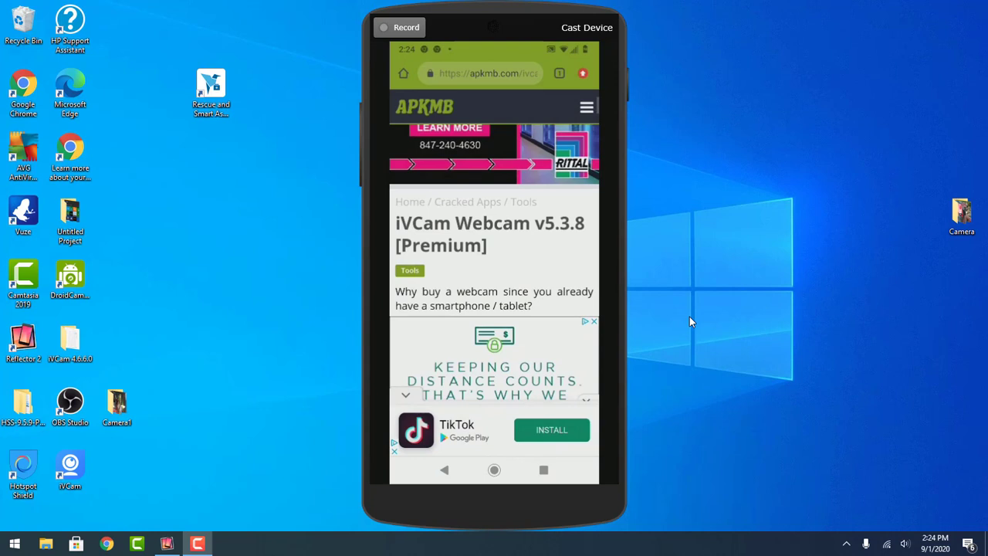
scroll(down, 3)
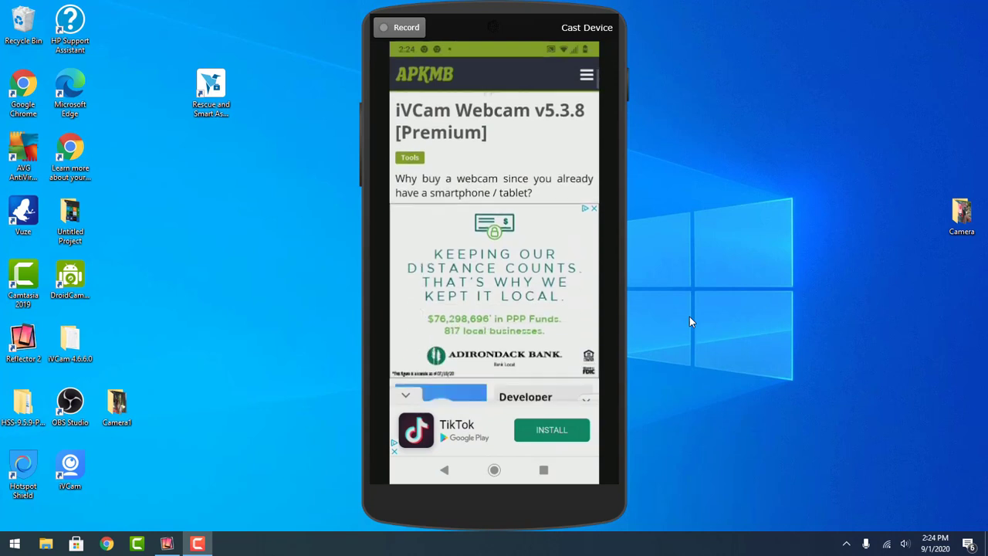
scroll(down, 3)
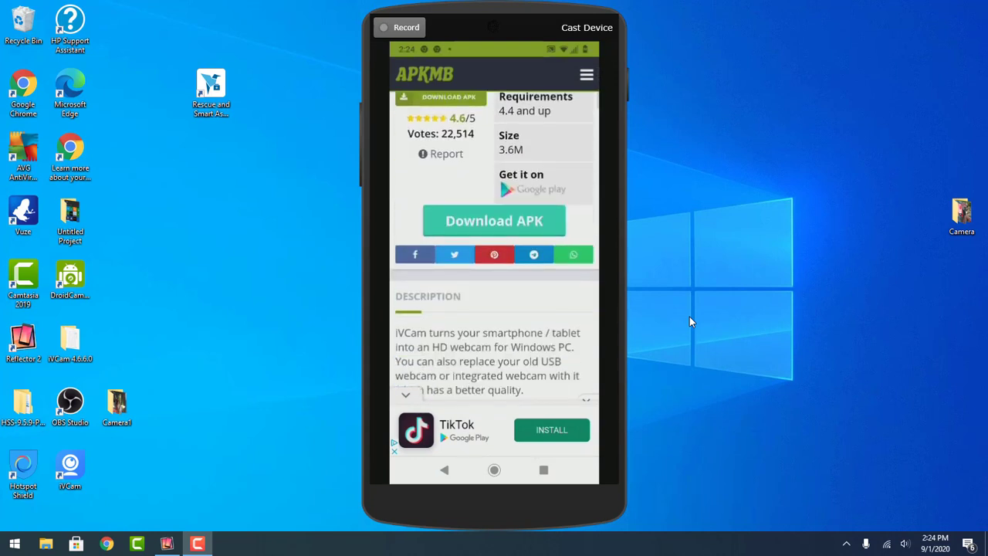
click(494, 470)
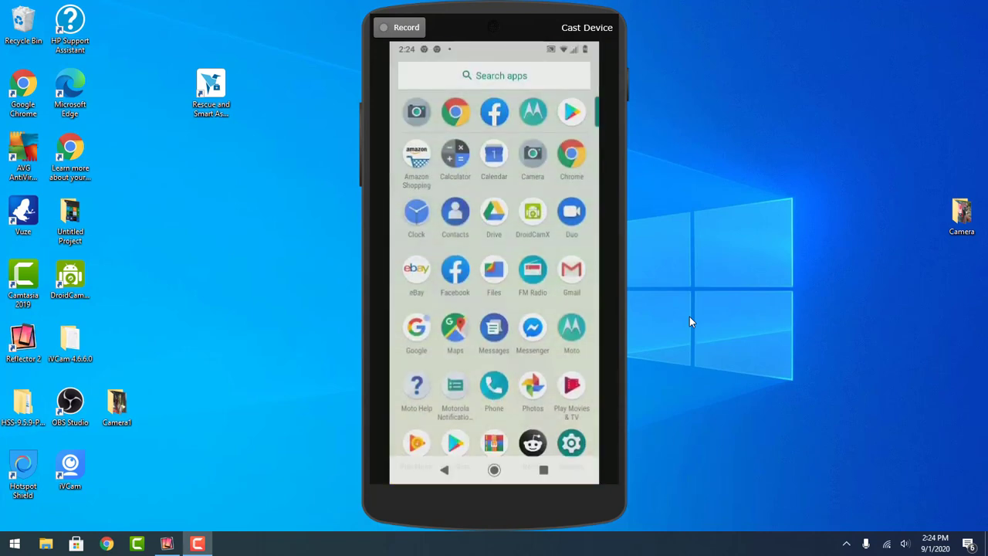
Step: Scroll the app drawer to reach Settings > Apps & notifications
scroll(down, 3)
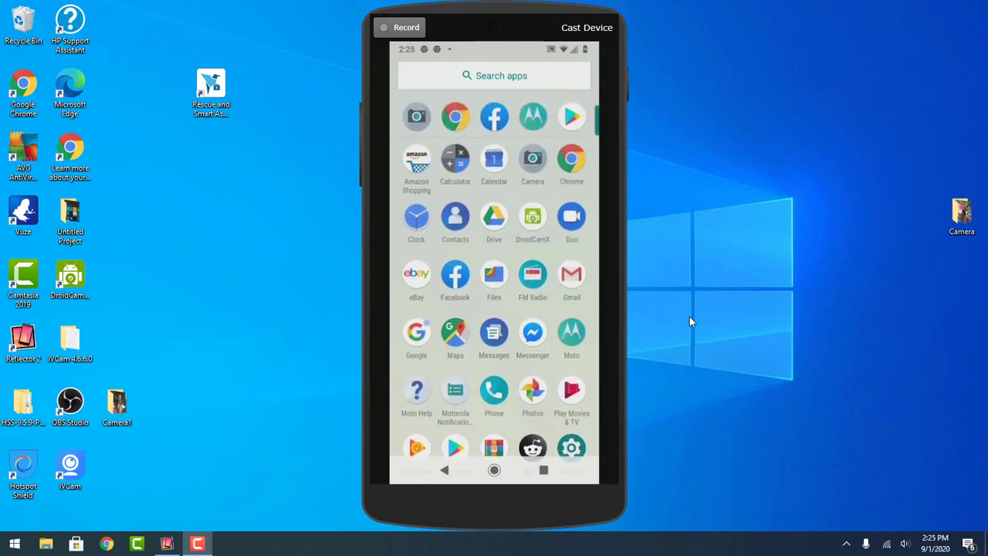
scroll(down, 3)
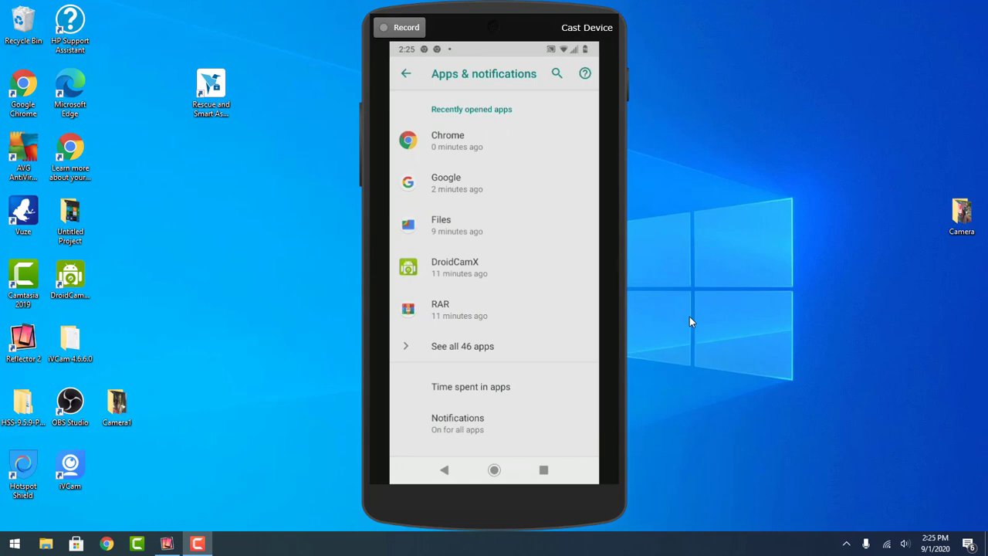
mouse_move(475, 357)
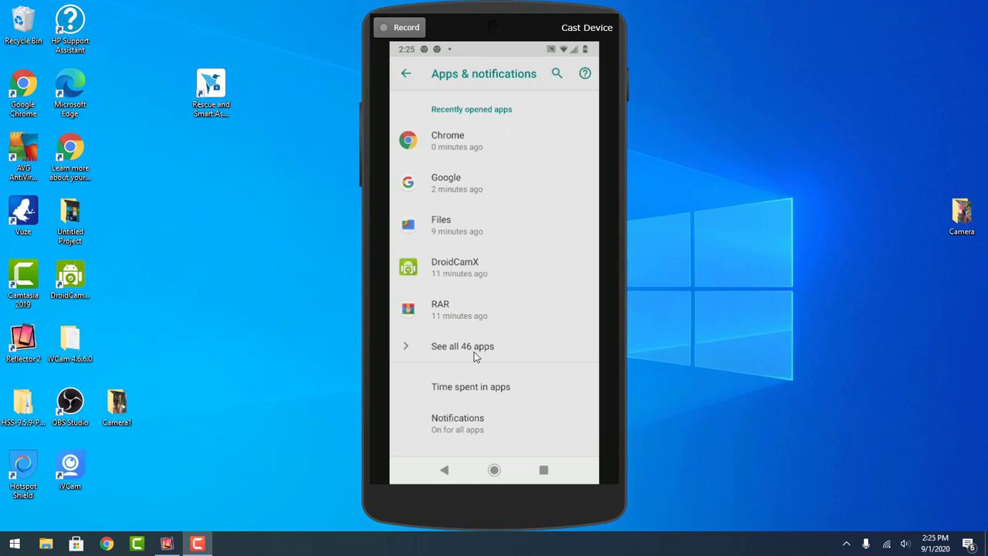
mouse_move(717, 363)
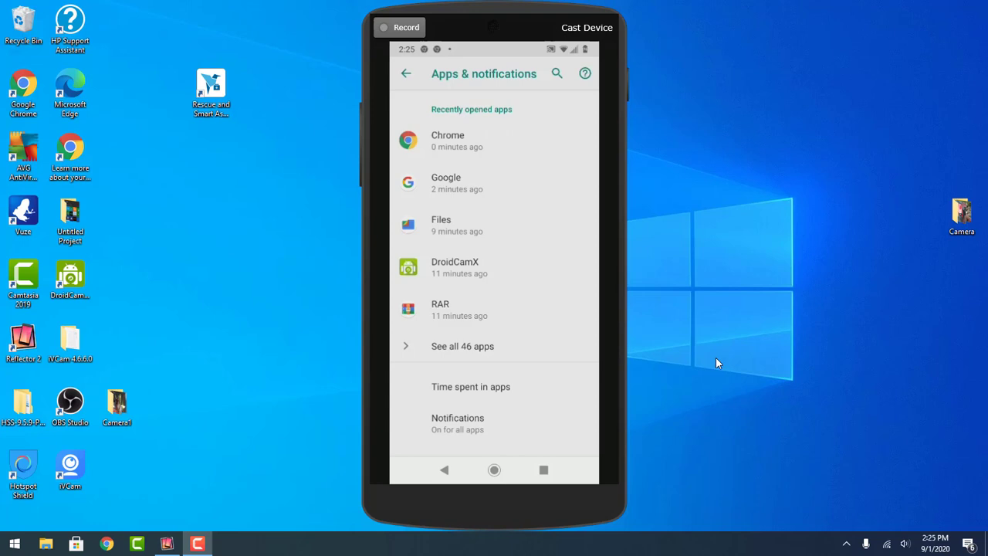
Step: Show all 46 apps, scroll to the bottom, and open the 18.41 MB app's info
click(462, 346)
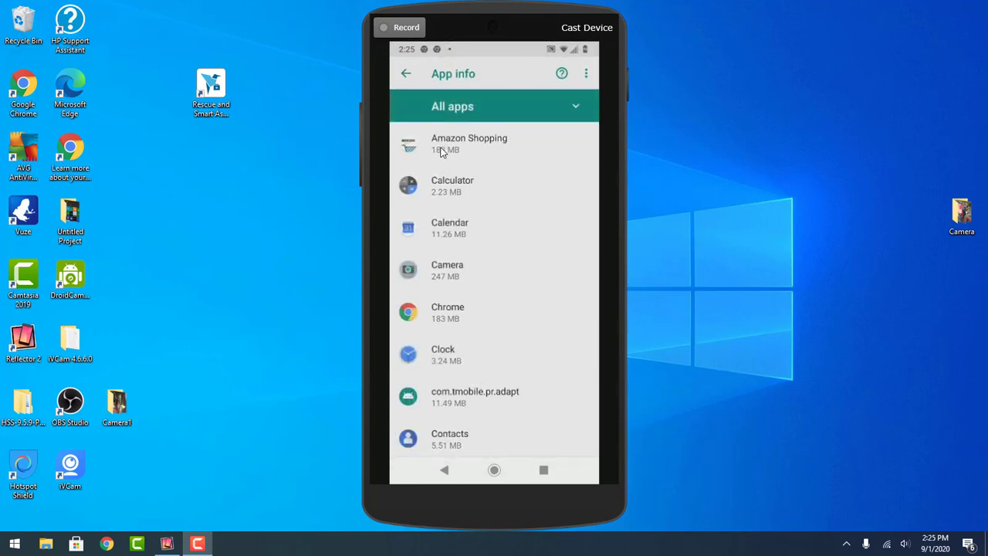
mouse_move(446, 419)
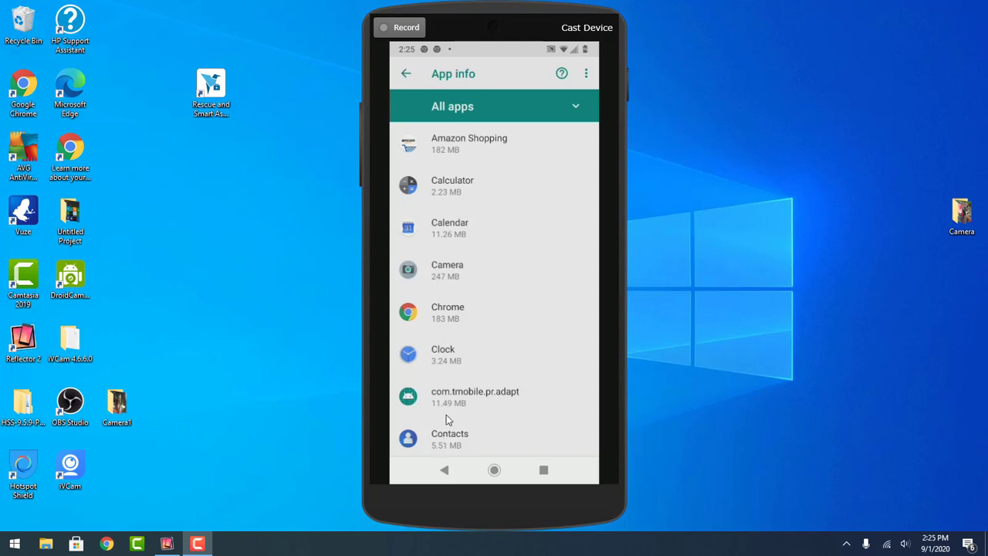
mouse_move(705, 205)
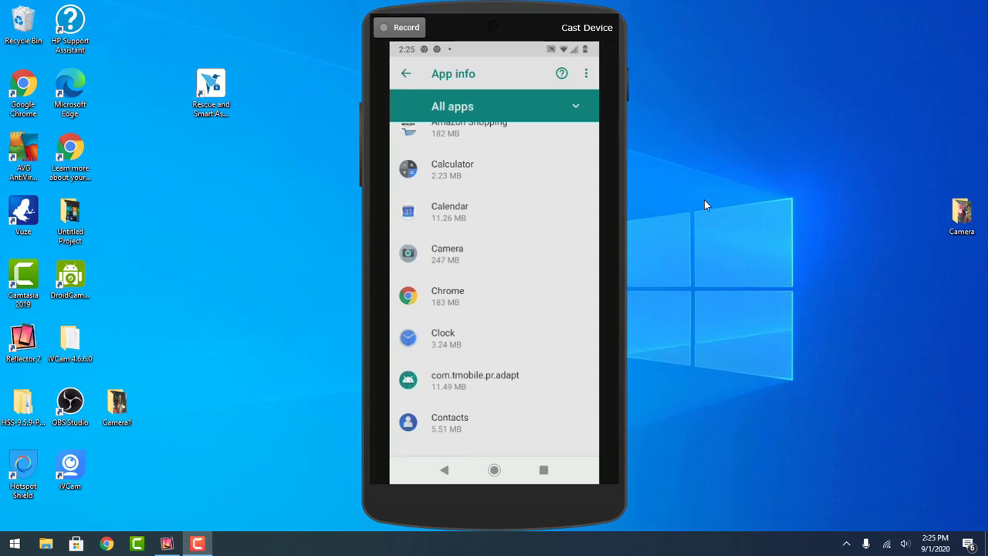
scroll(down, 3)
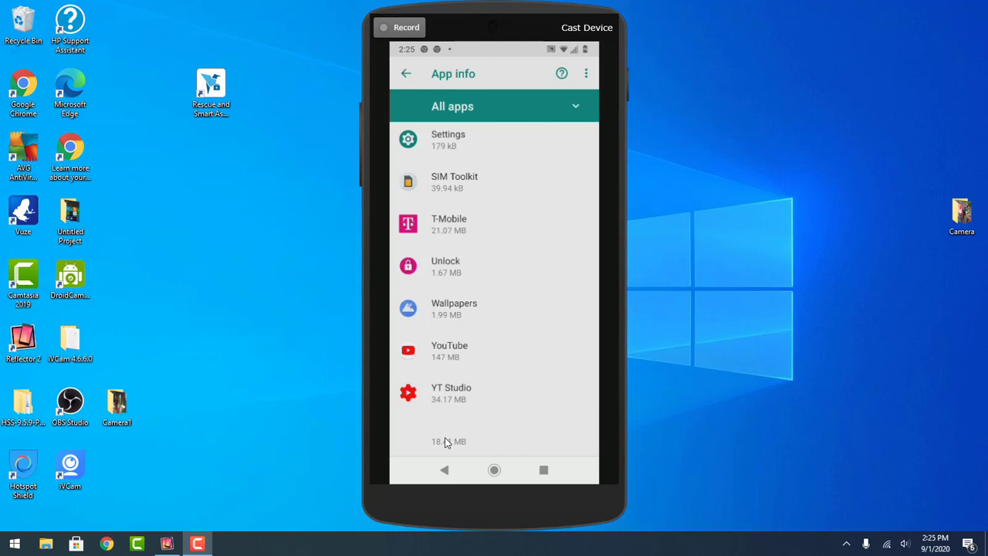
mouse_move(436, 444)
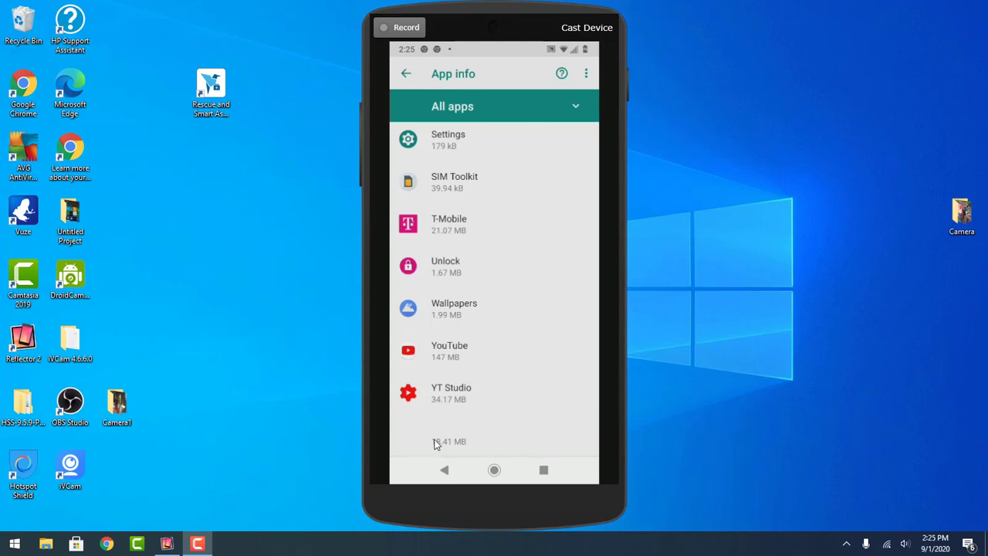
mouse_move(433, 427)
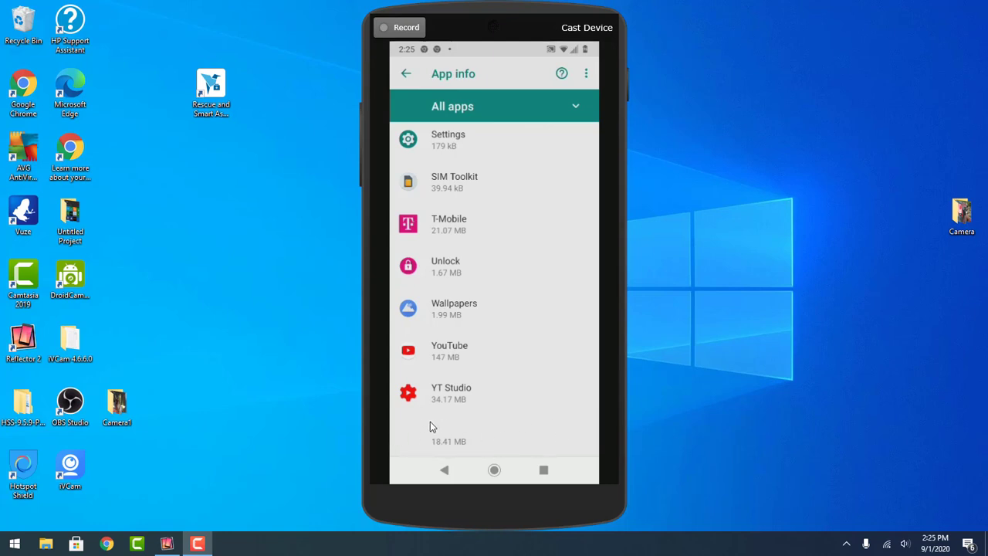
mouse_move(786, 401)
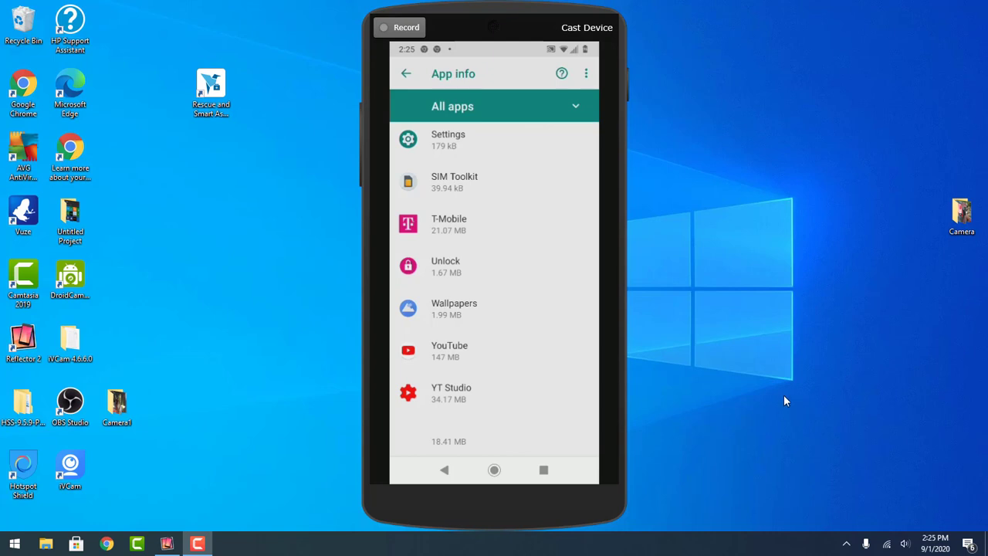
click(447, 139)
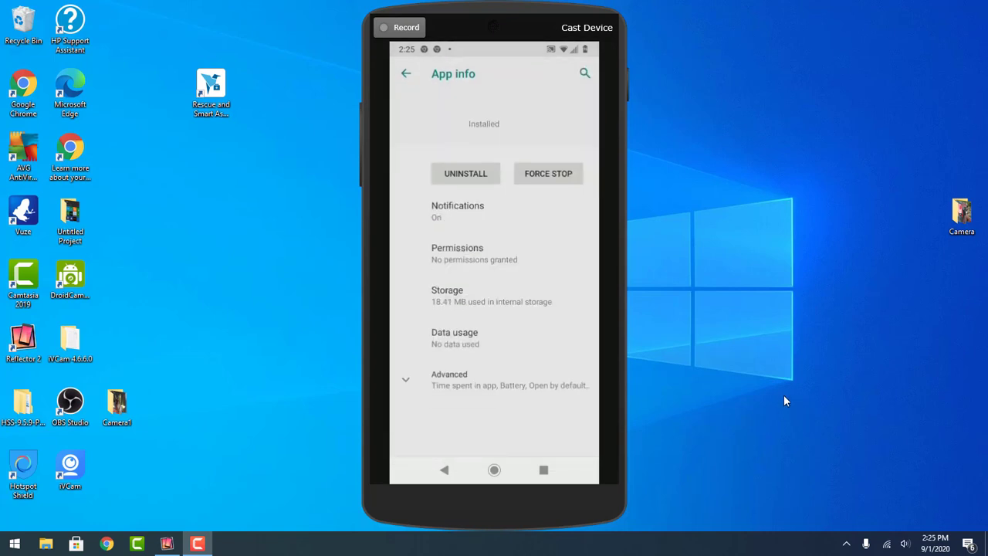
mouse_move(458, 207)
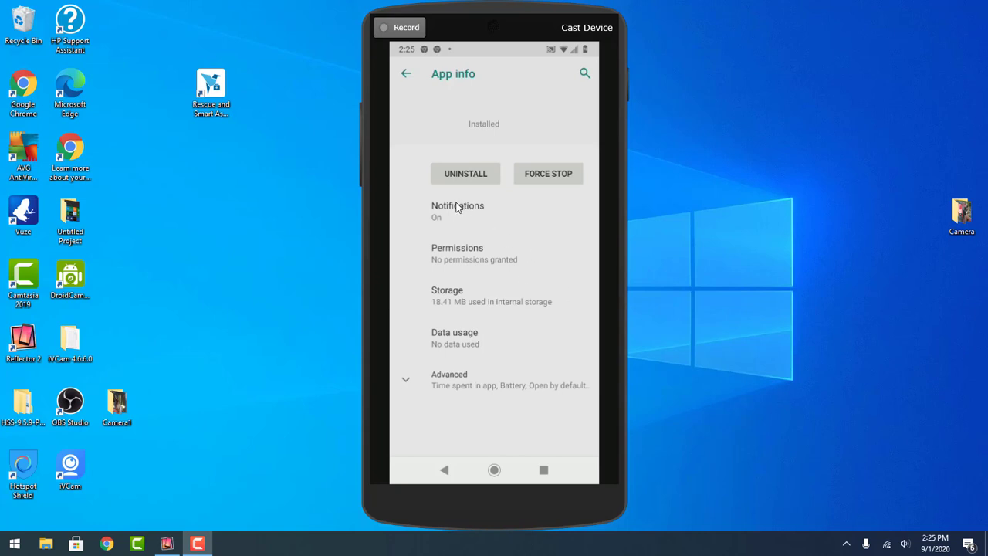
mouse_move(508, 219)
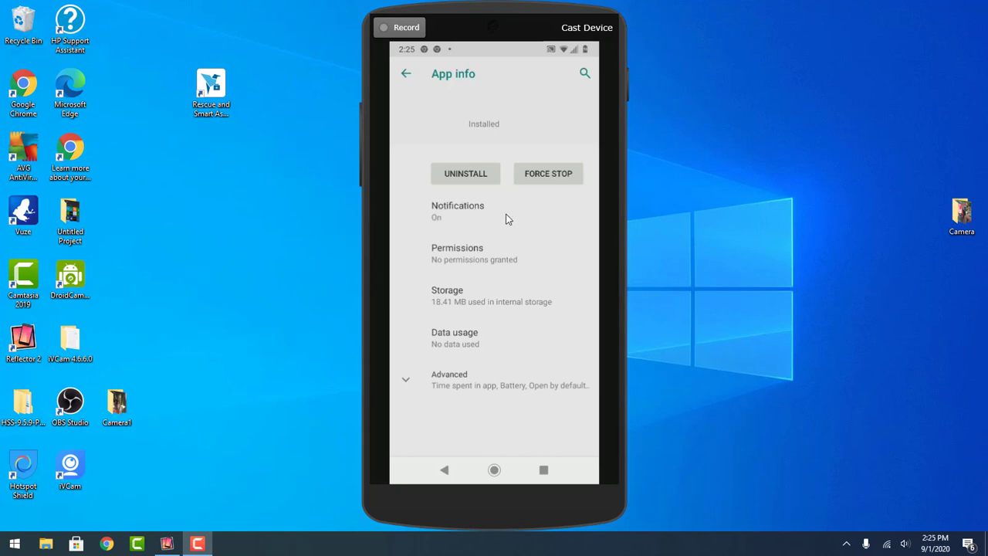
Step: Force-stop the unnamed 18.41 MB app and answer its confirmation prompt
click(548, 173)
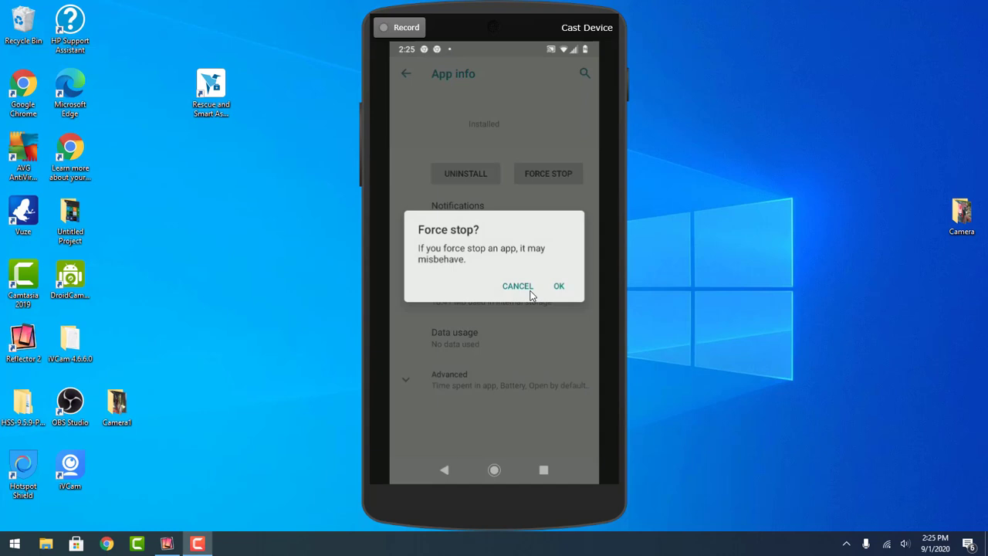
click(559, 285)
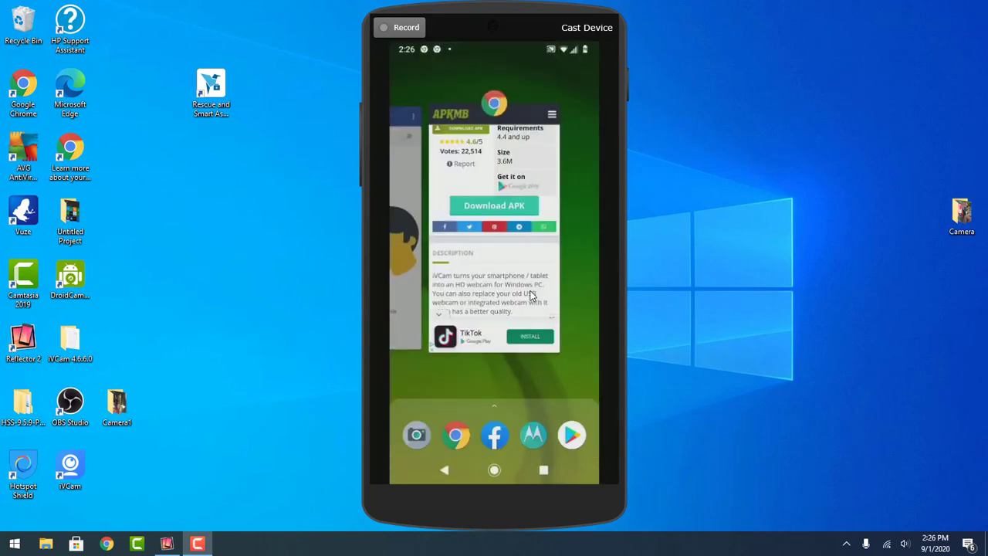
Step: Bring Chrome back and scroll the APKMB page up to the iVCam Webcam v5.3.8 title
scroll(down, 3)
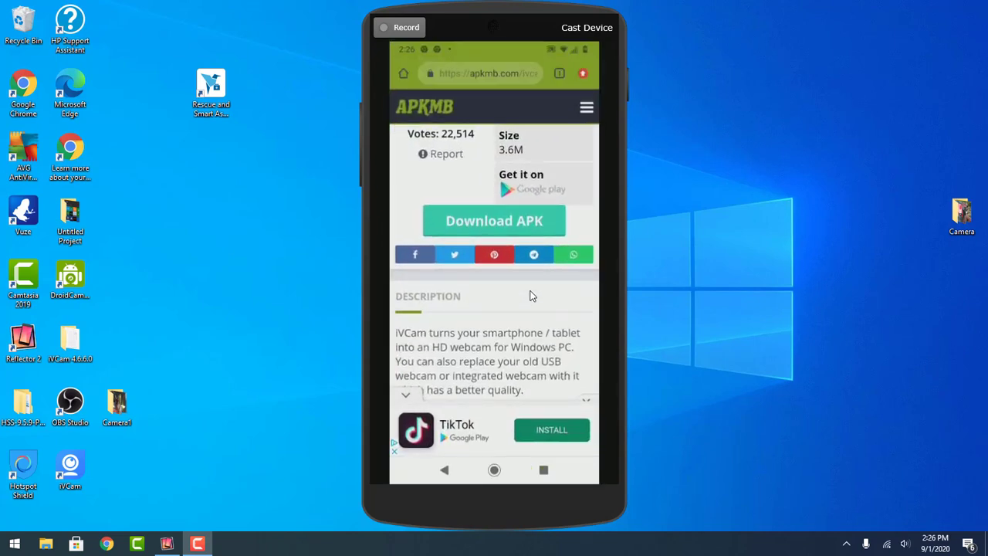
scroll(down, 3)
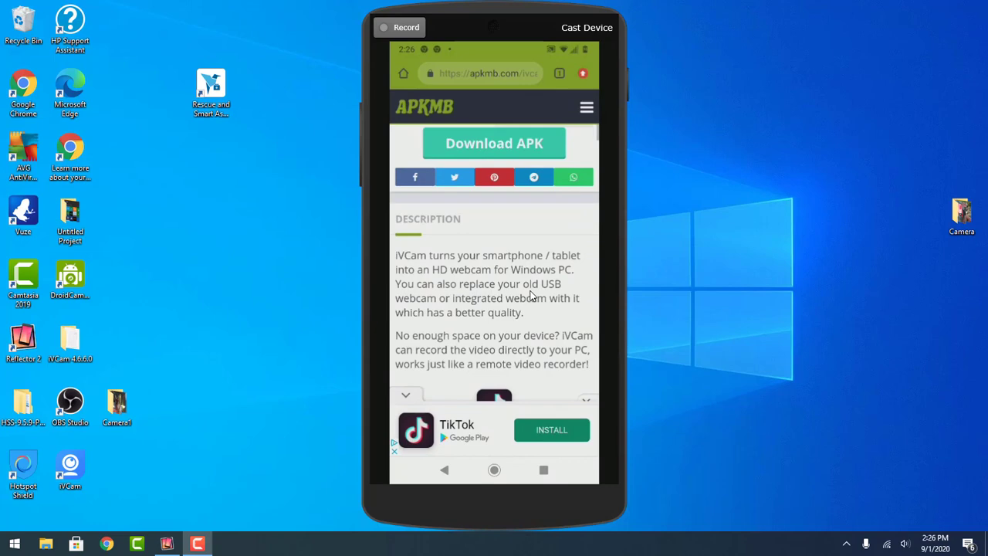
scroll(down, 3)
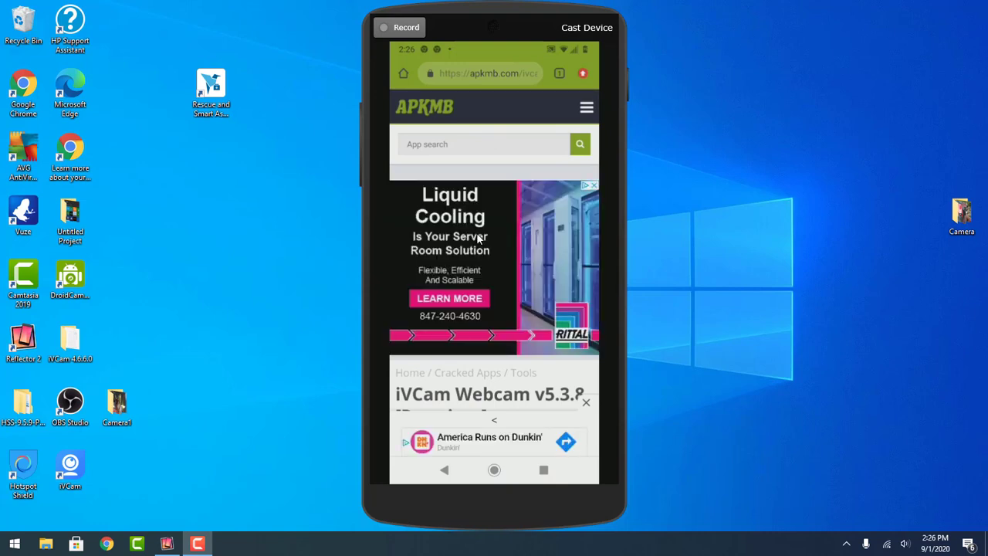
mouse_move(430, 227)
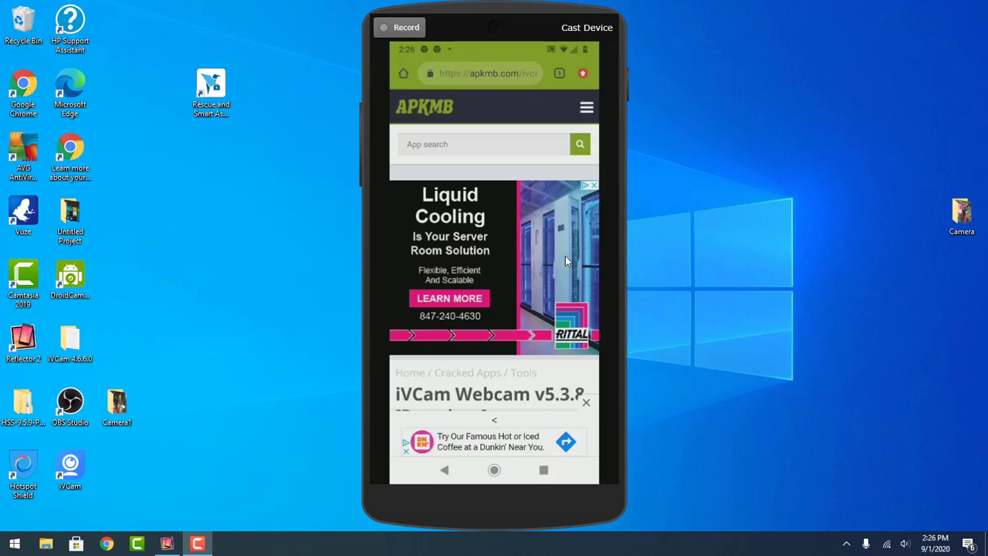
mouse_move(469, 308)
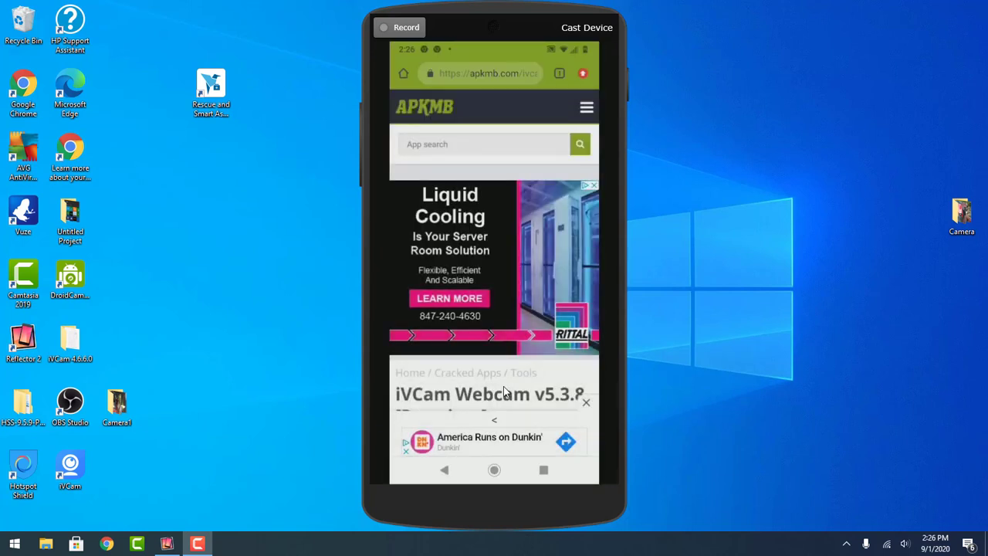
Step: Open Android Settings through the Quick Settings gear
click(587, 107)
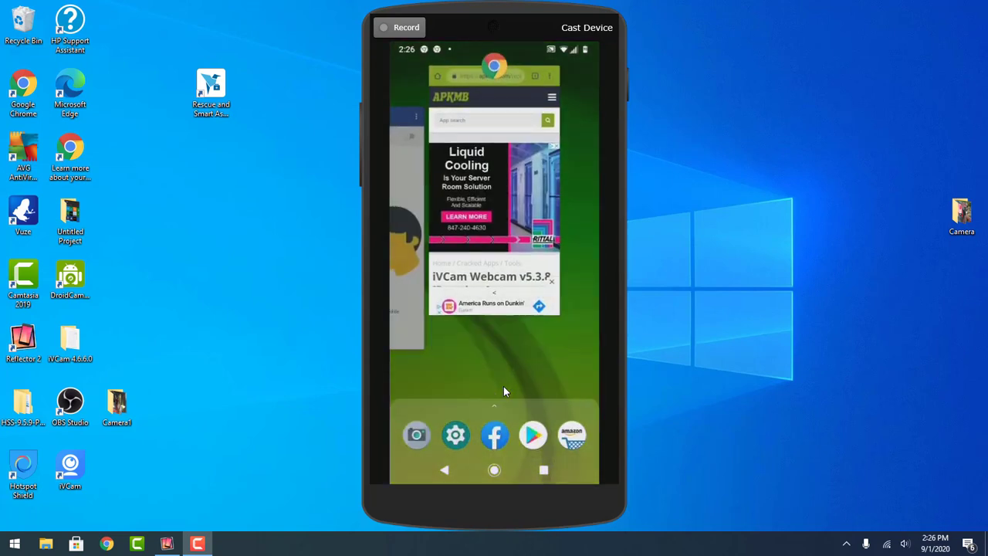
click(494, 469)
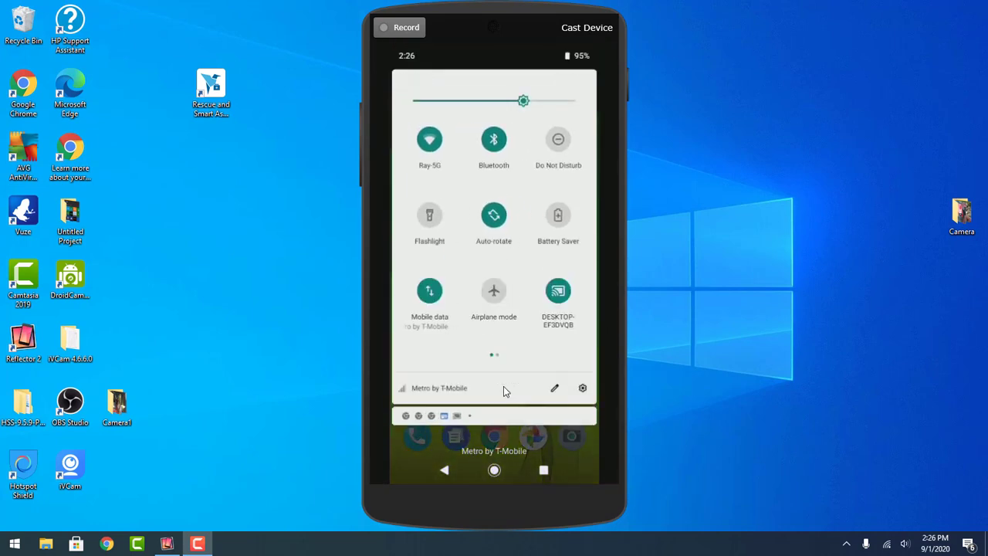
click(582, 388)
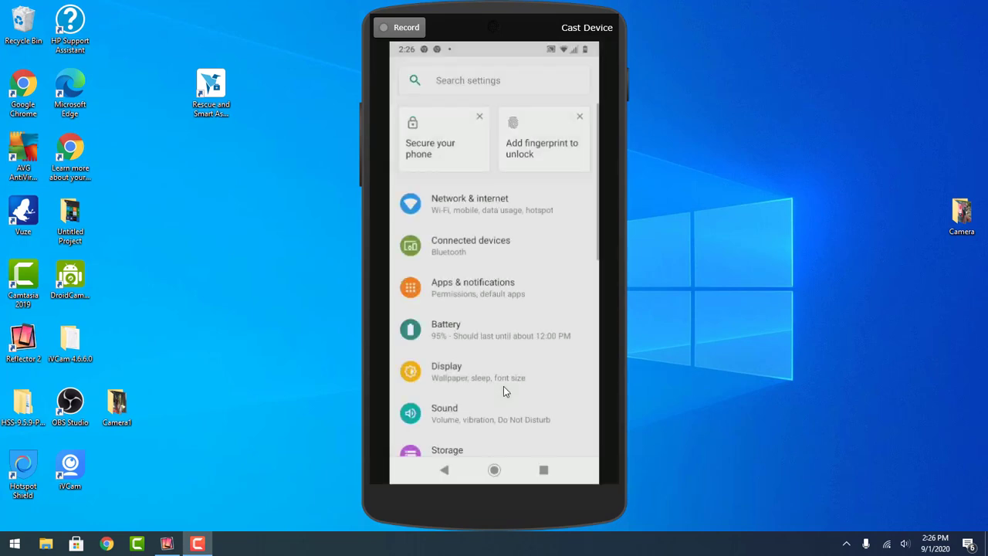
Step: Force-stop Chrome from Apps & notifications and confirm with OK
scroll(down, 3)
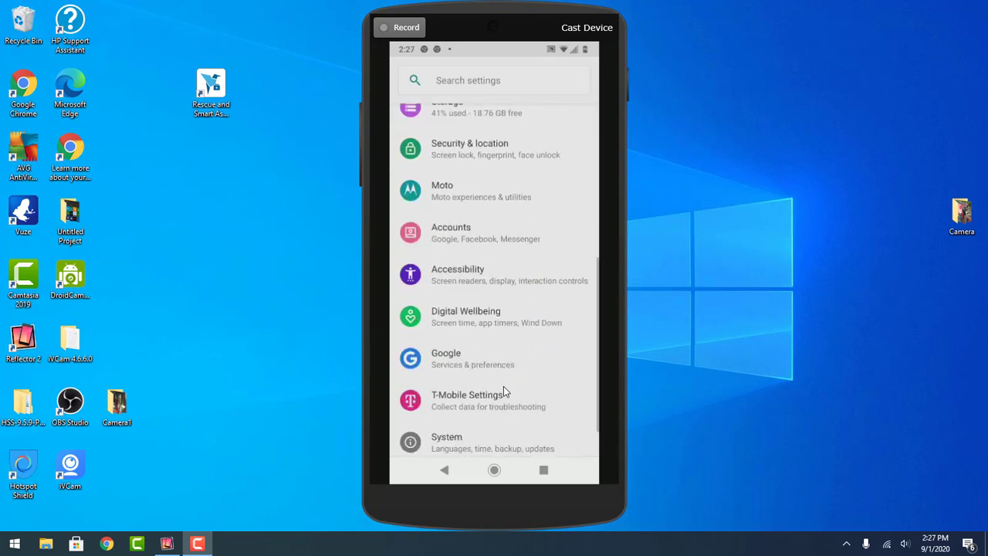
scroll(down, 3)
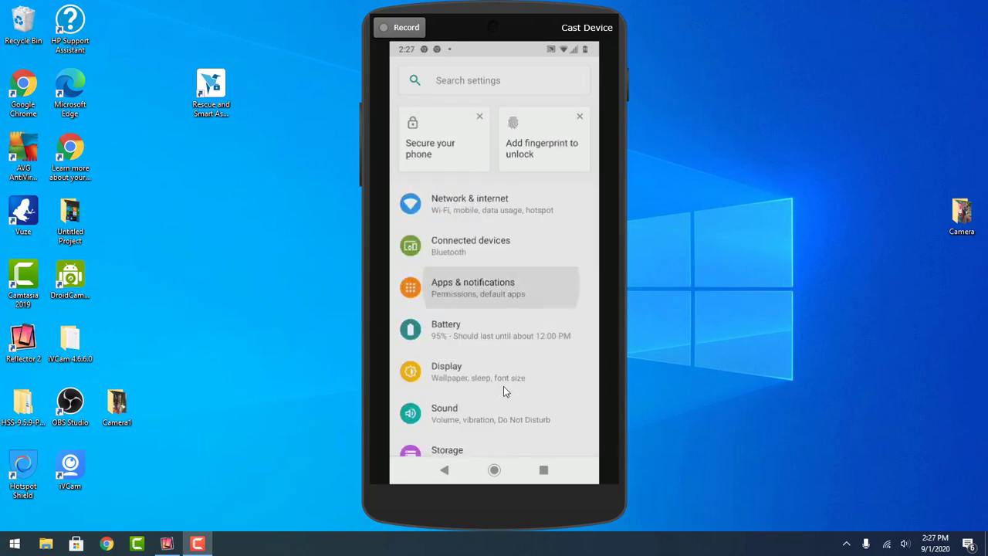
click(473, 288)
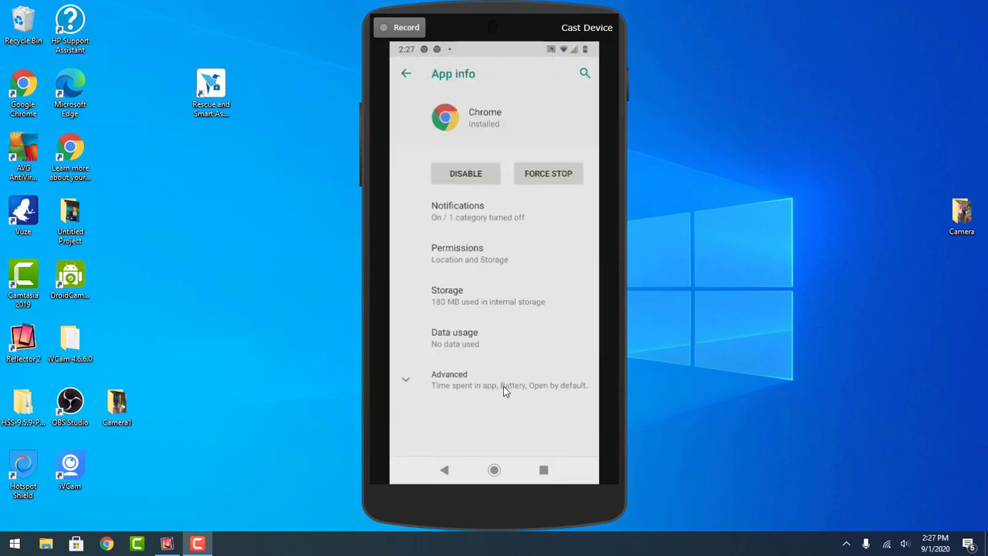
click(548, 173)
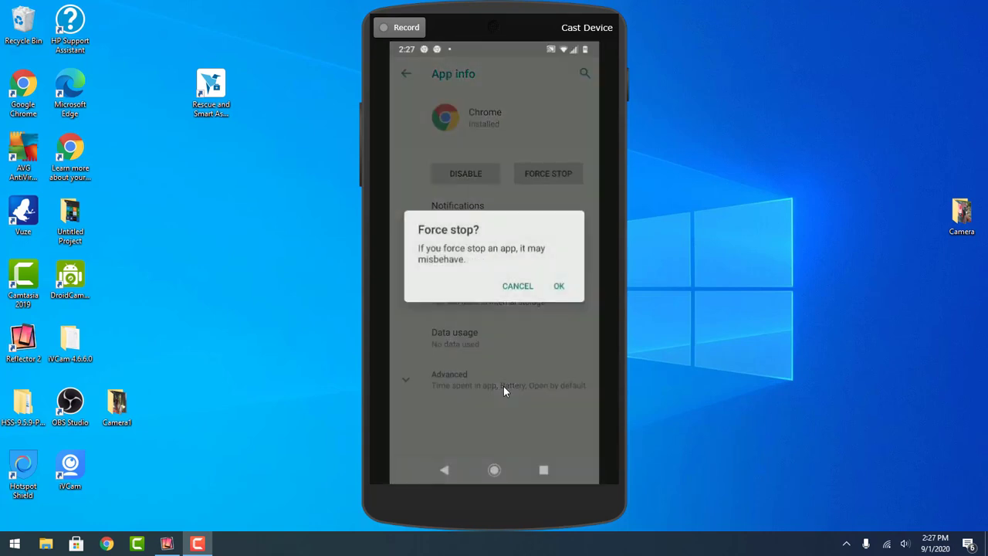
click(558, 285)
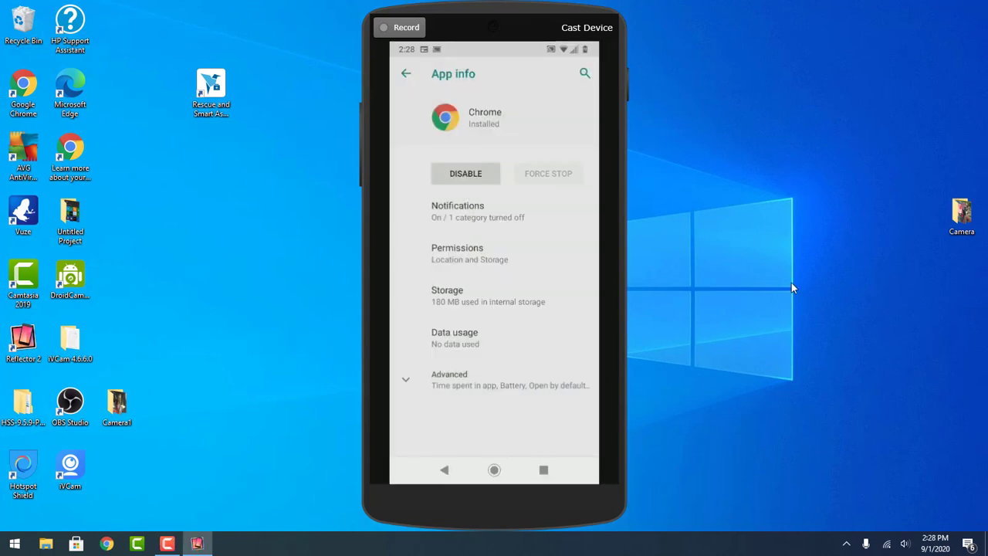
Step: Open Chrome's notification settings, showing the pushwelcome.com site entry
click(477, 210)
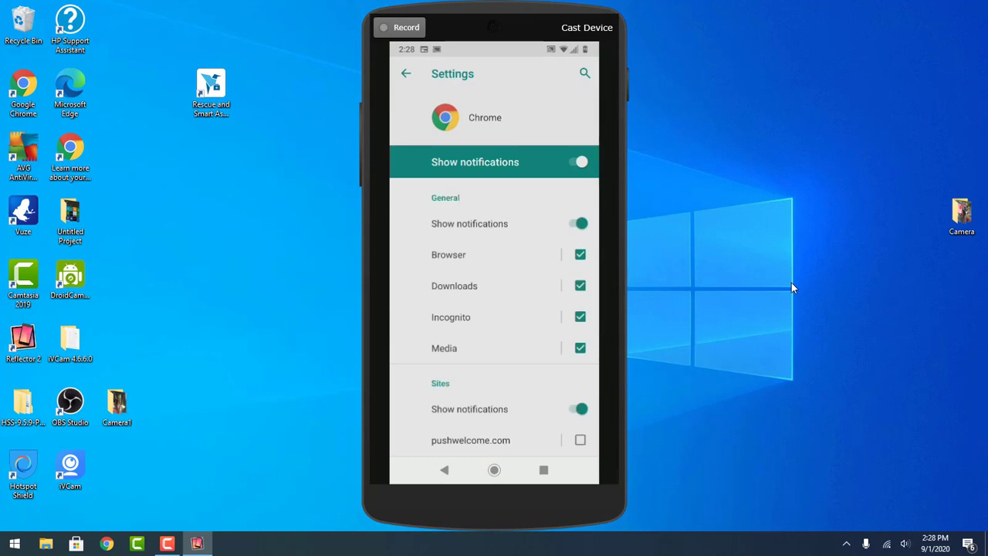
mouse_move(531, 411)
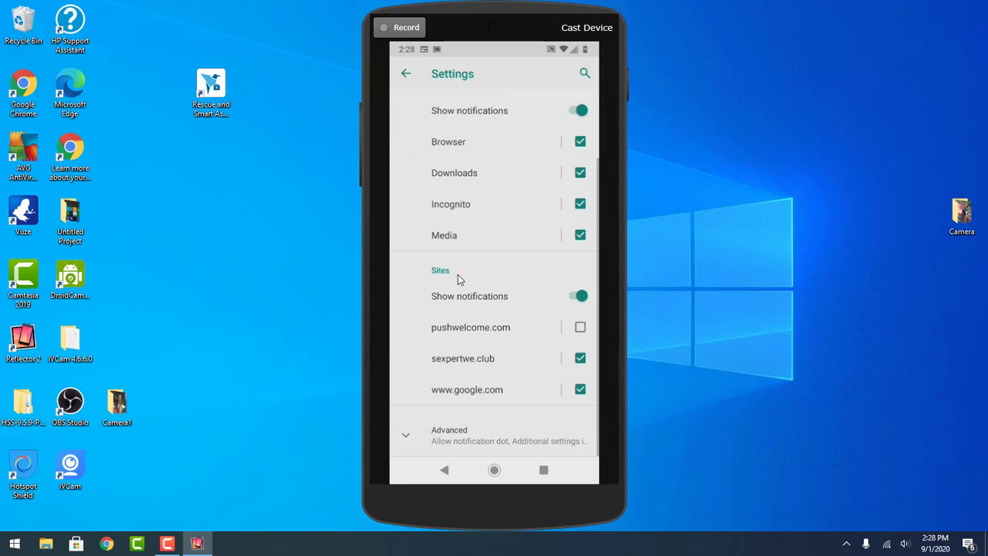
mouse_move(487, 361)
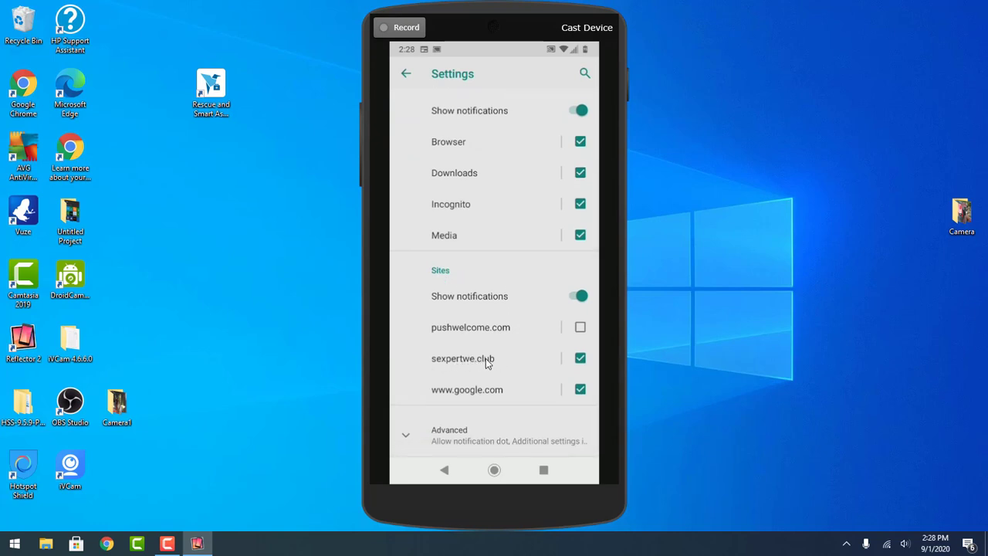
mouse_move(455, 373)
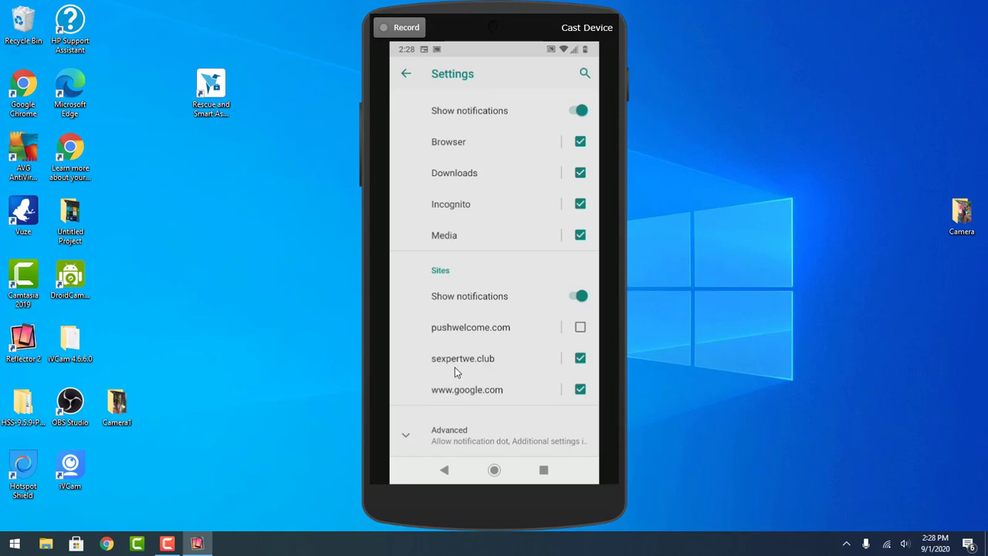
mouse_move(485, 368)
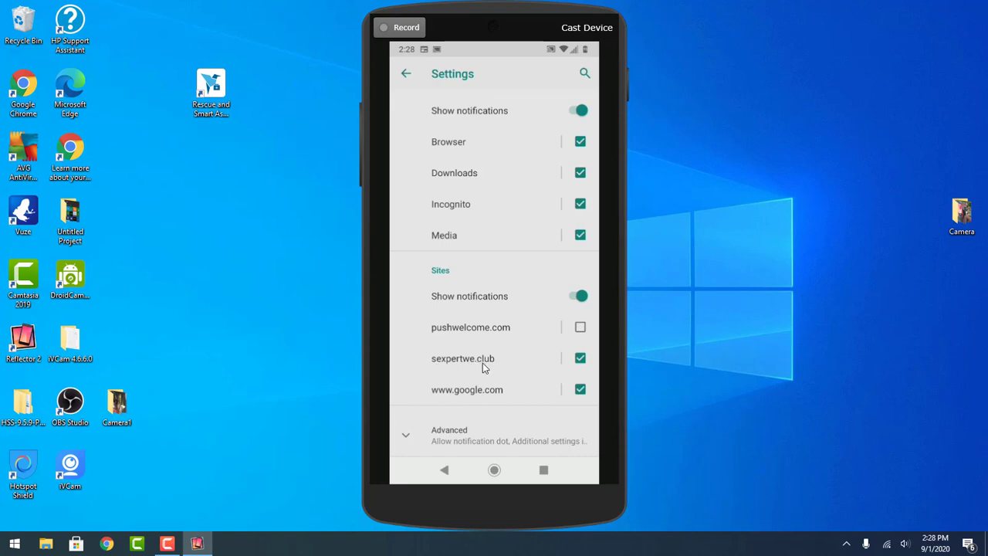
mouse_move(531, 362)
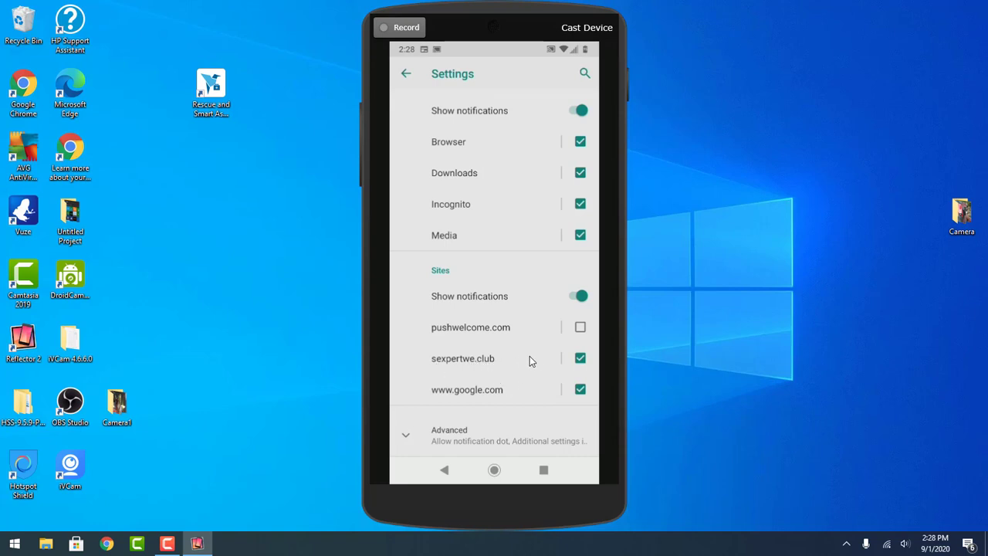
mouse_move(479, 389)
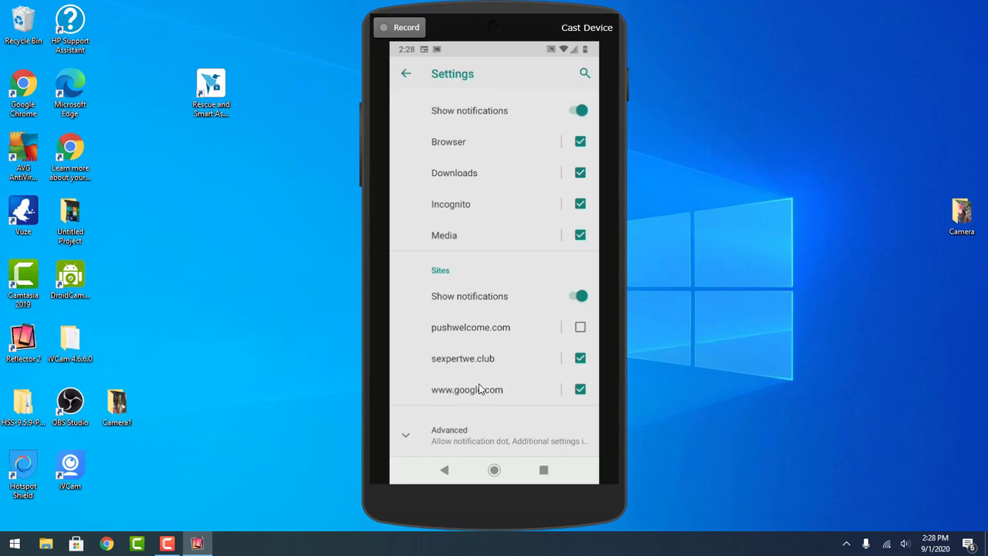
mouse_move(508, 332)
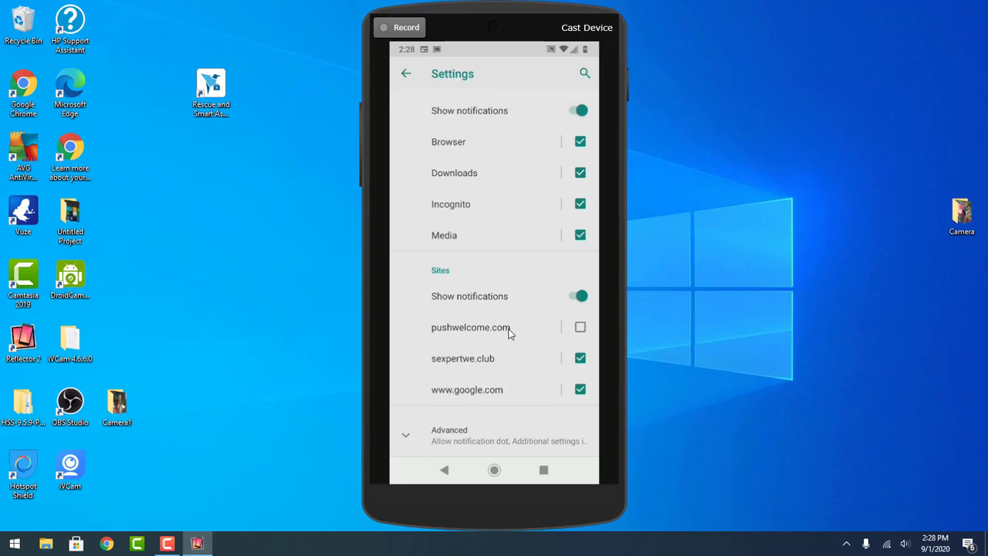
mouse_move(524, 339)
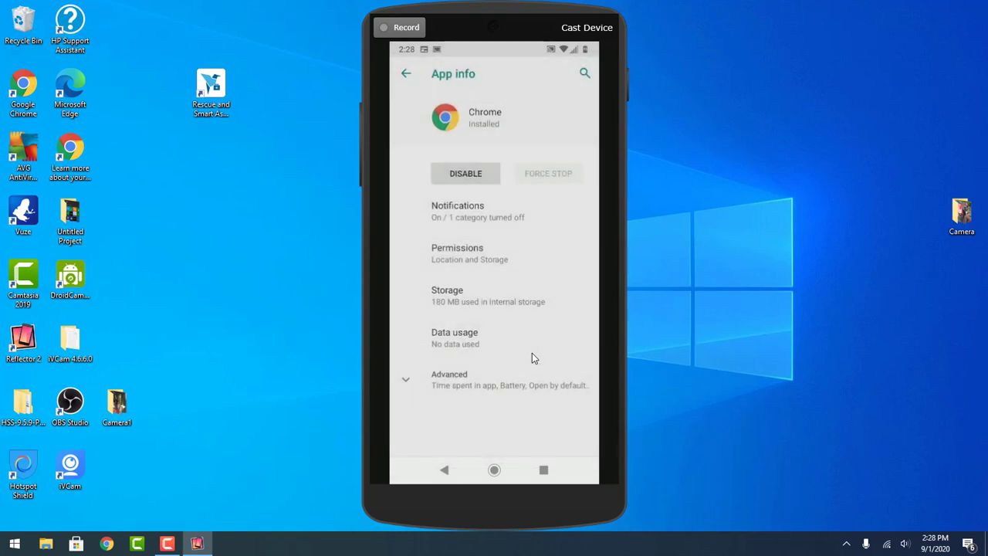
Step: Clear all of Chrome's storage data, leaving 66.38 MB used on App info
click(447, 296)
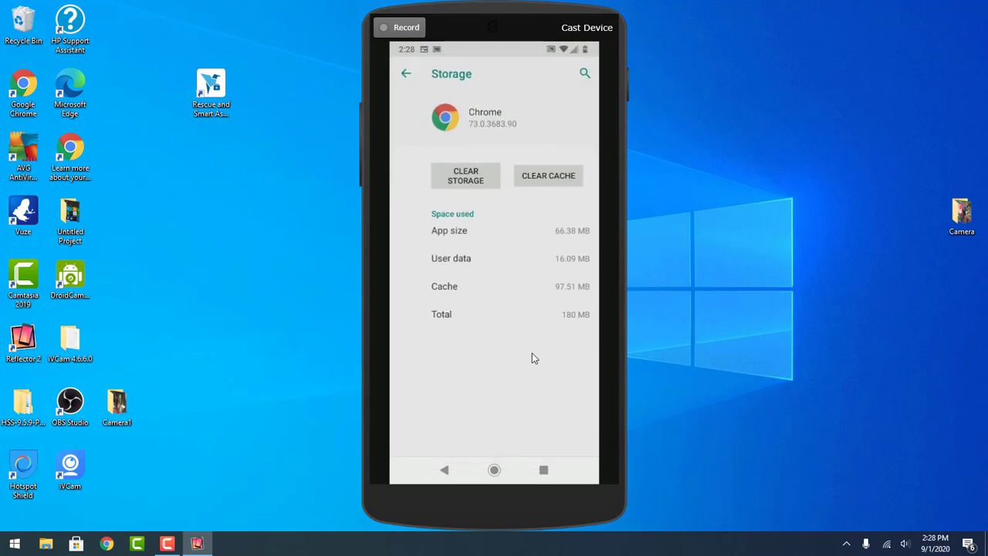
click(465, 175)
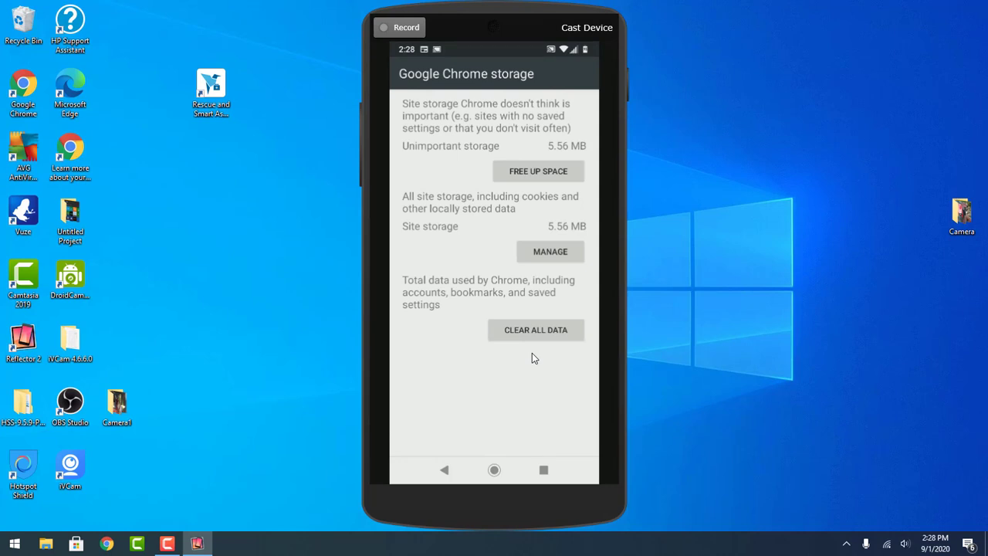
click(535, 330)
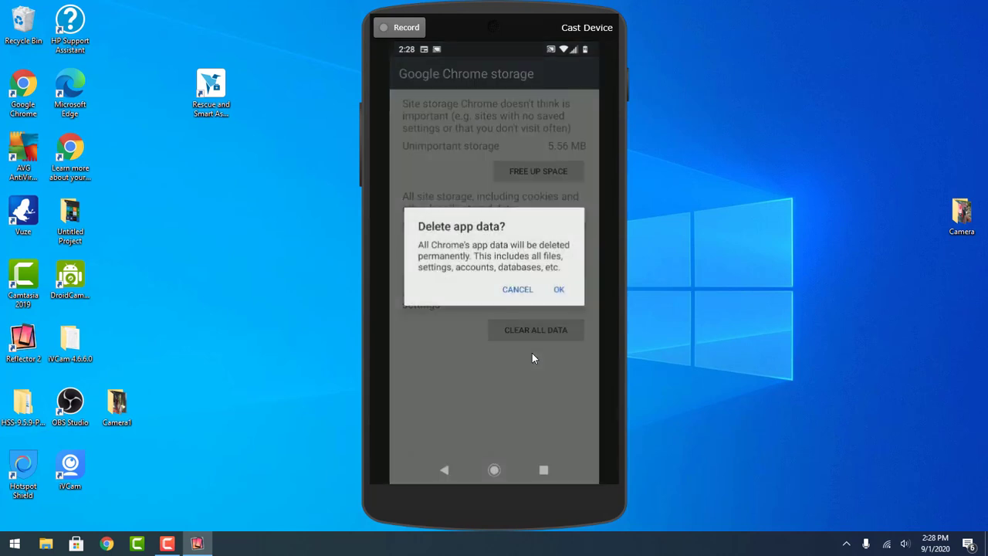
click(558, 289)
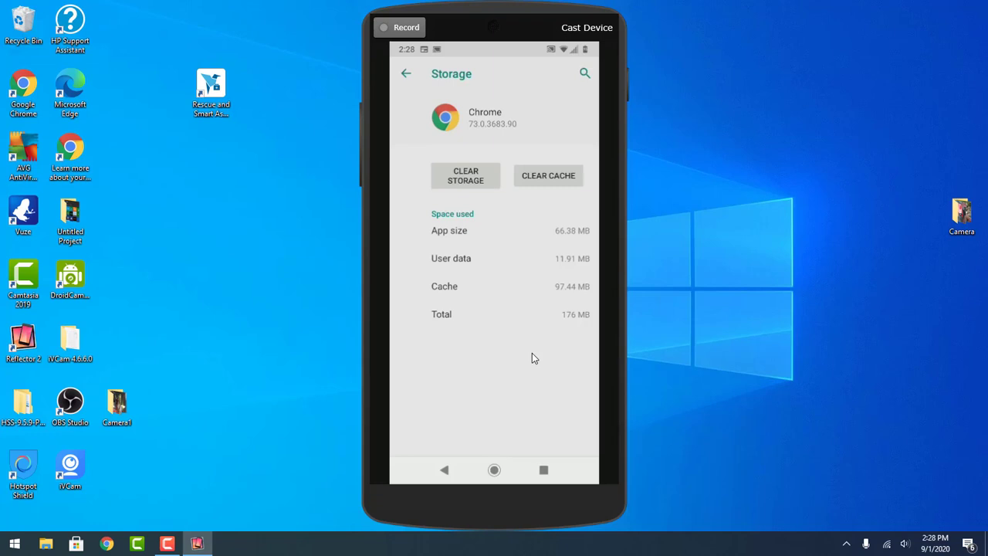
click(407, 72)
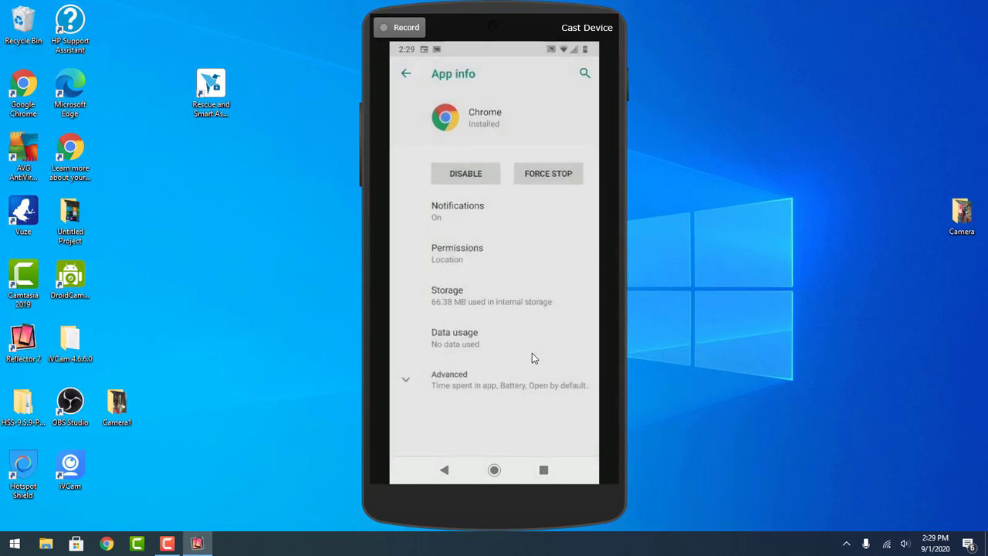
mouse_move(475, 222)
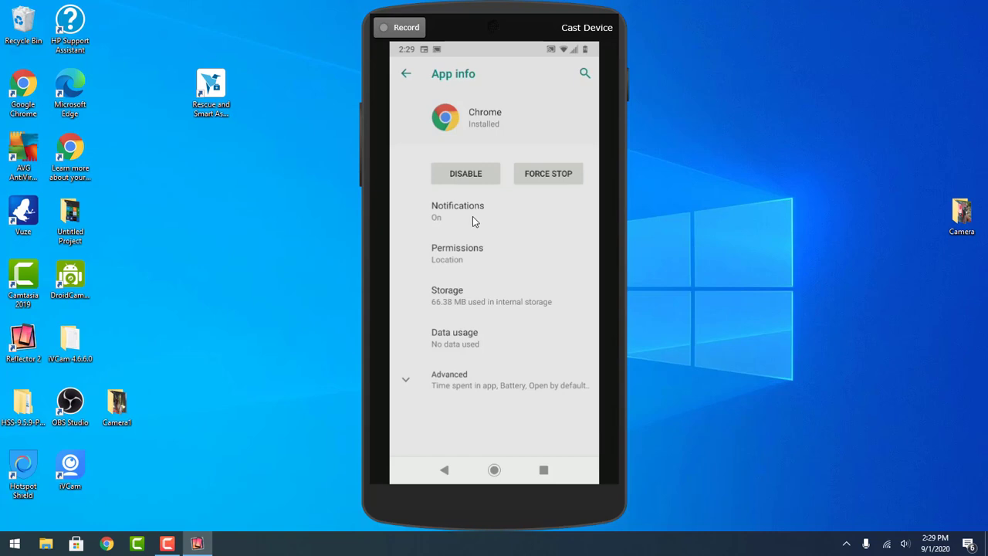
Step: Confirm Chrome's site notification categories are gone, then relaunch Chrome to its Welcome screen
click(457, 211)
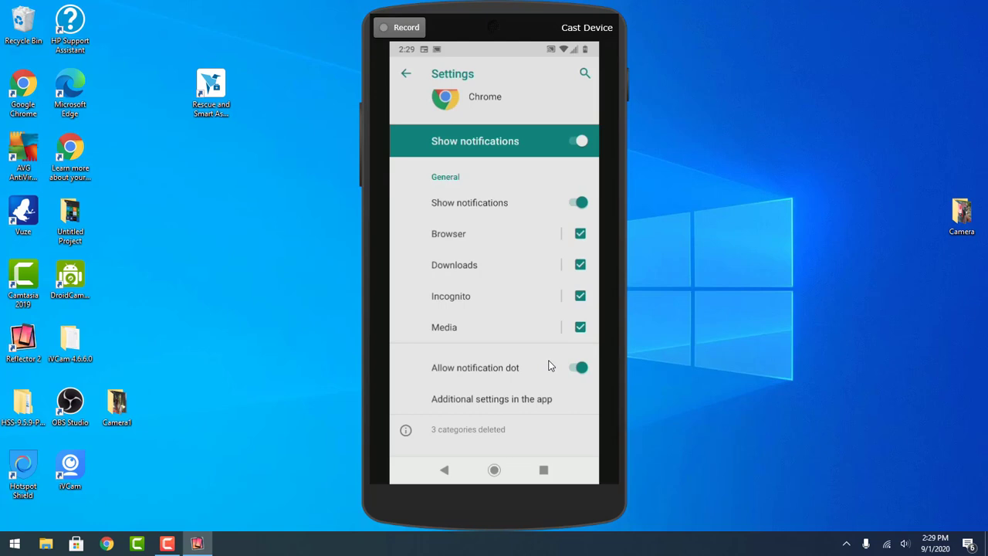
click(494, 469)
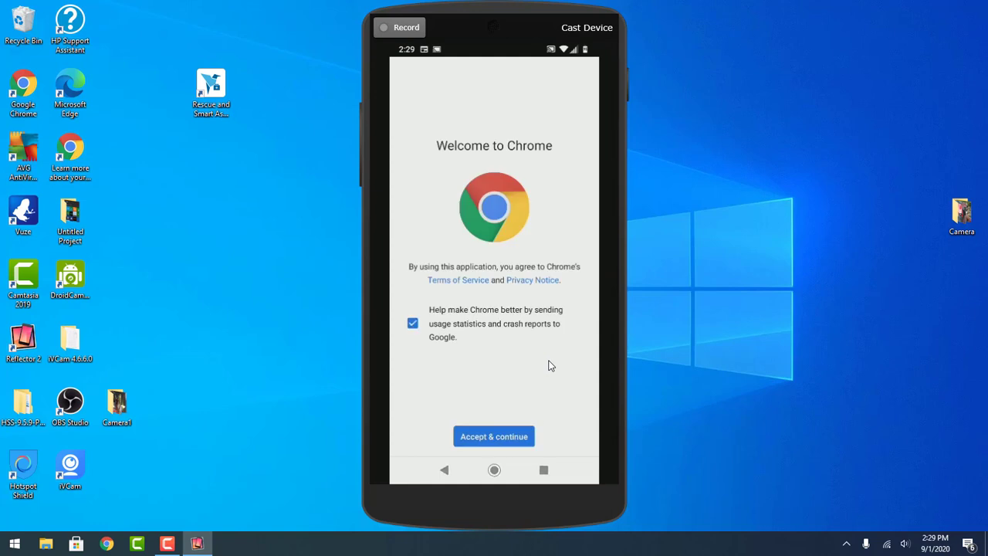
Step: Accept Chrome's terms and sign in with the existing account, then focus the address bar
click(494, 436)
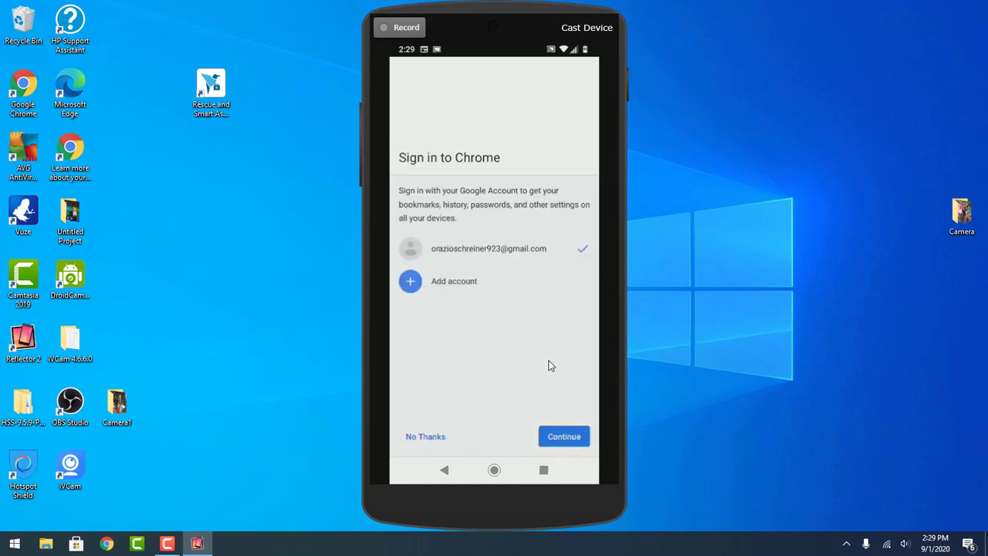
click(564, 436)
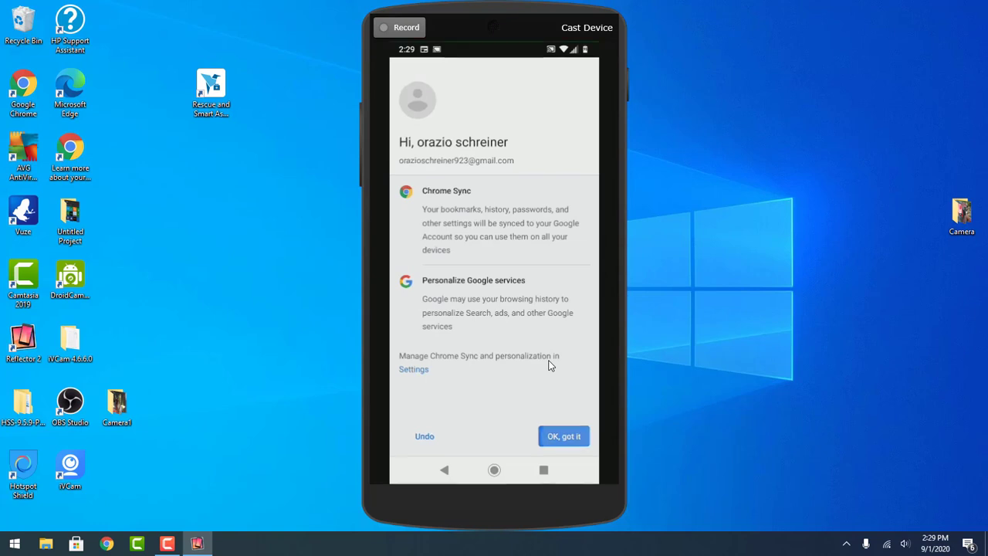
click(564, 437)
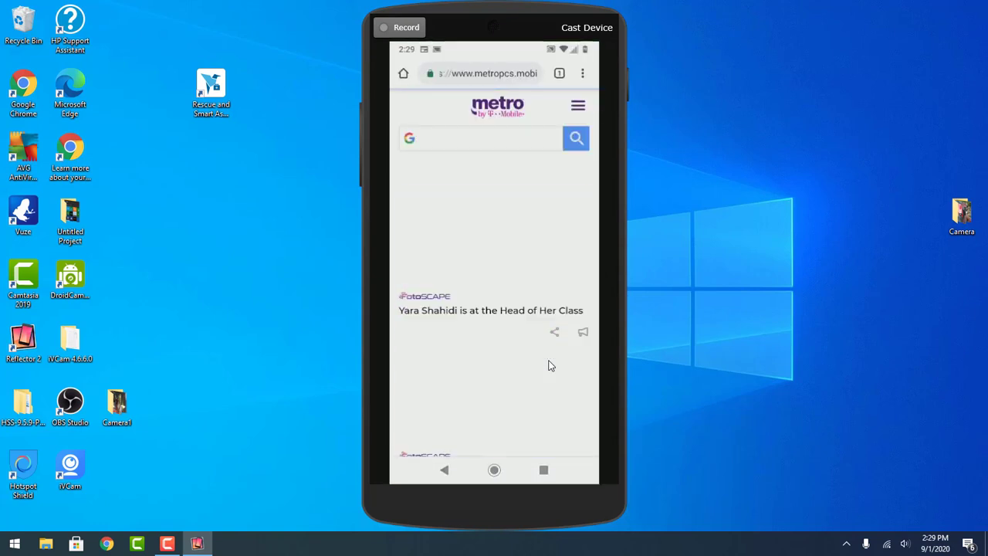
scroll(down, 3)
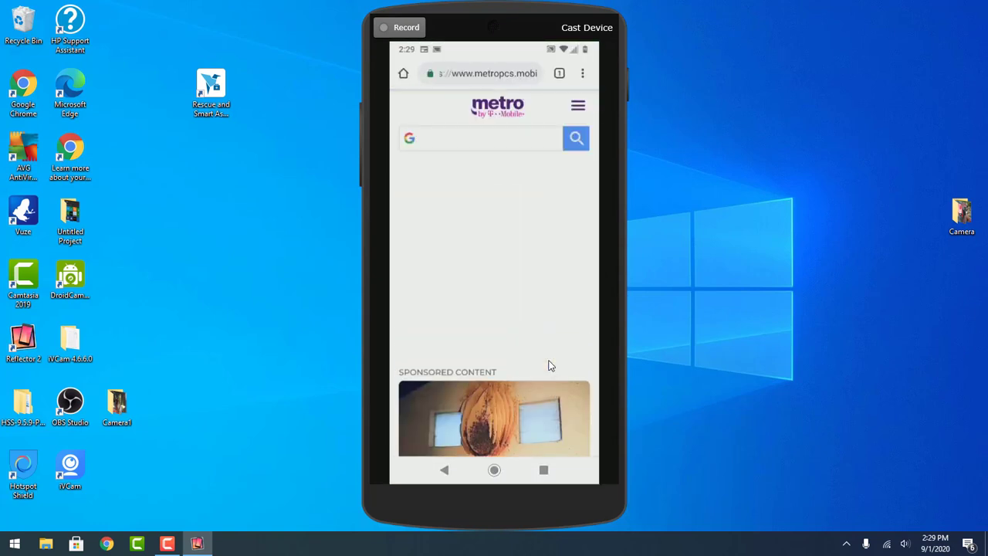
click(481, 72)
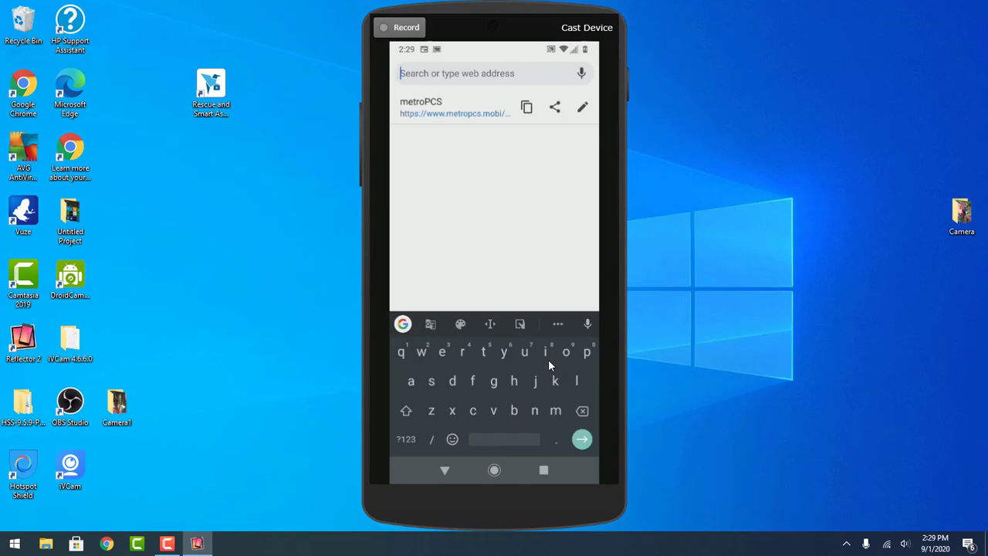
Step: Search Google for 'dhdhj' and scroll through the results, with no pop-ups appearing
text(dhdhj)
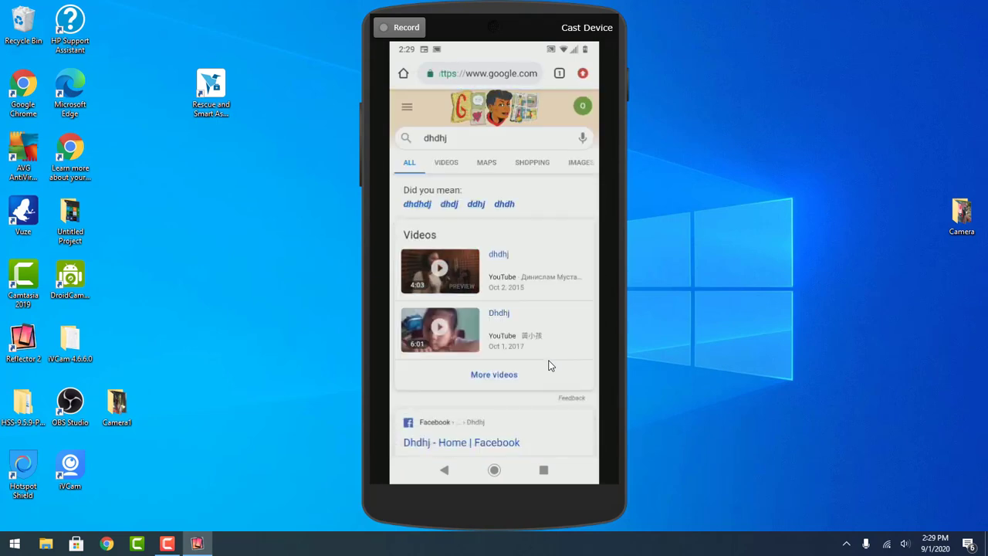
scroll(down, 3)
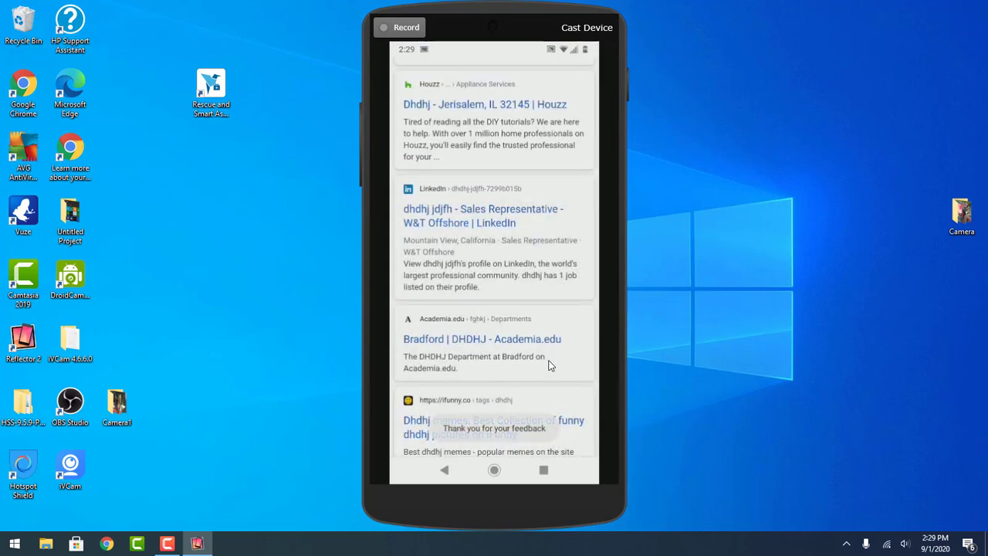
scroll(down, 3)
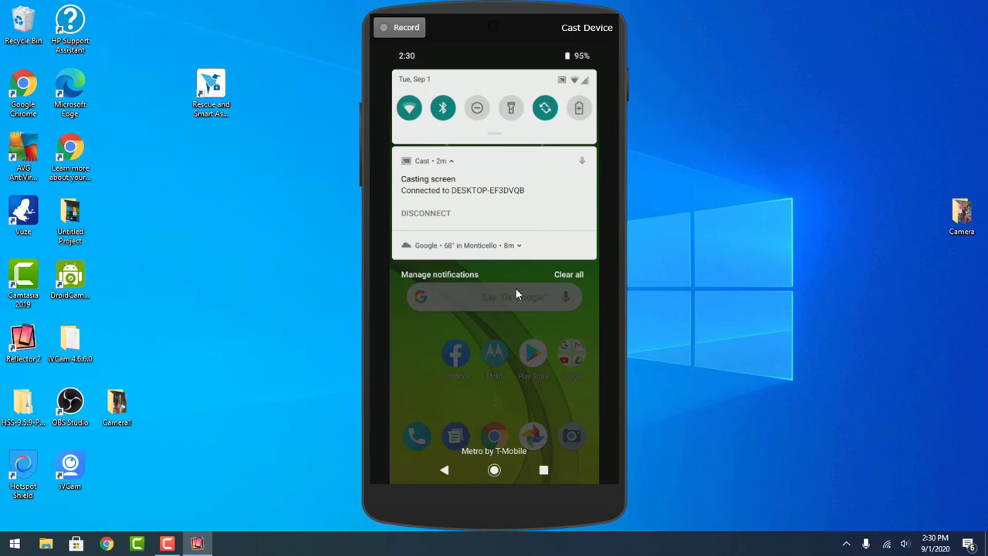
mouse_move(904, 109)
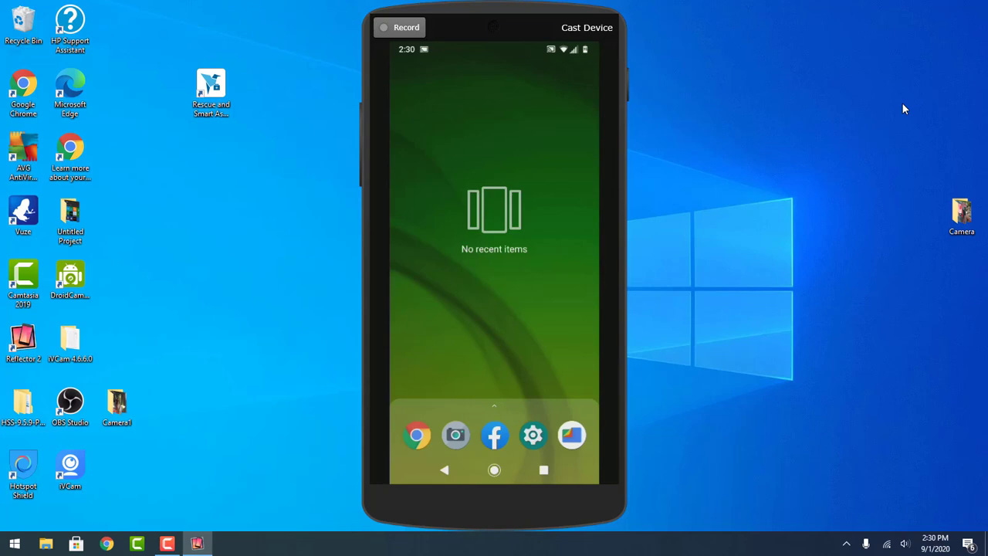
Step: Return the phone to its clean home screen
click(493, 470)
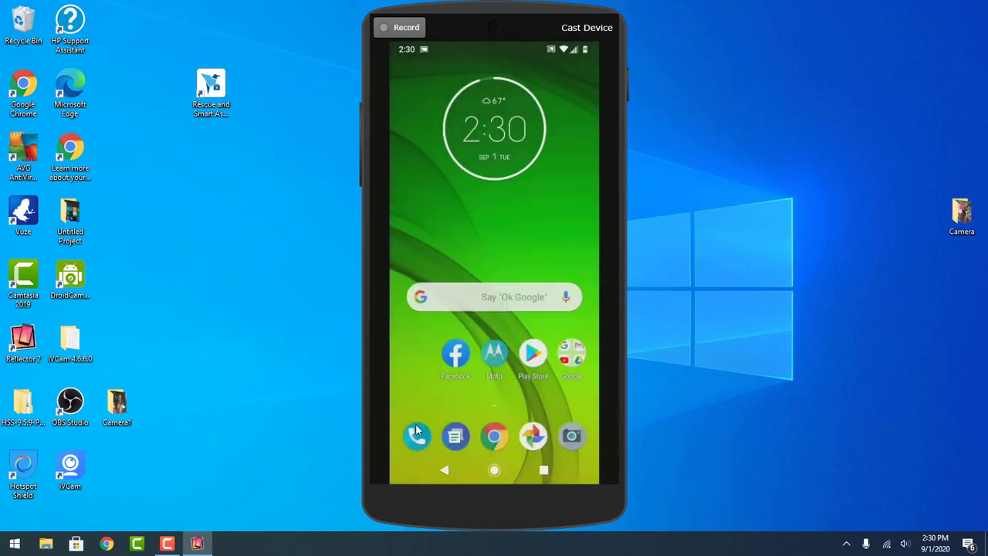